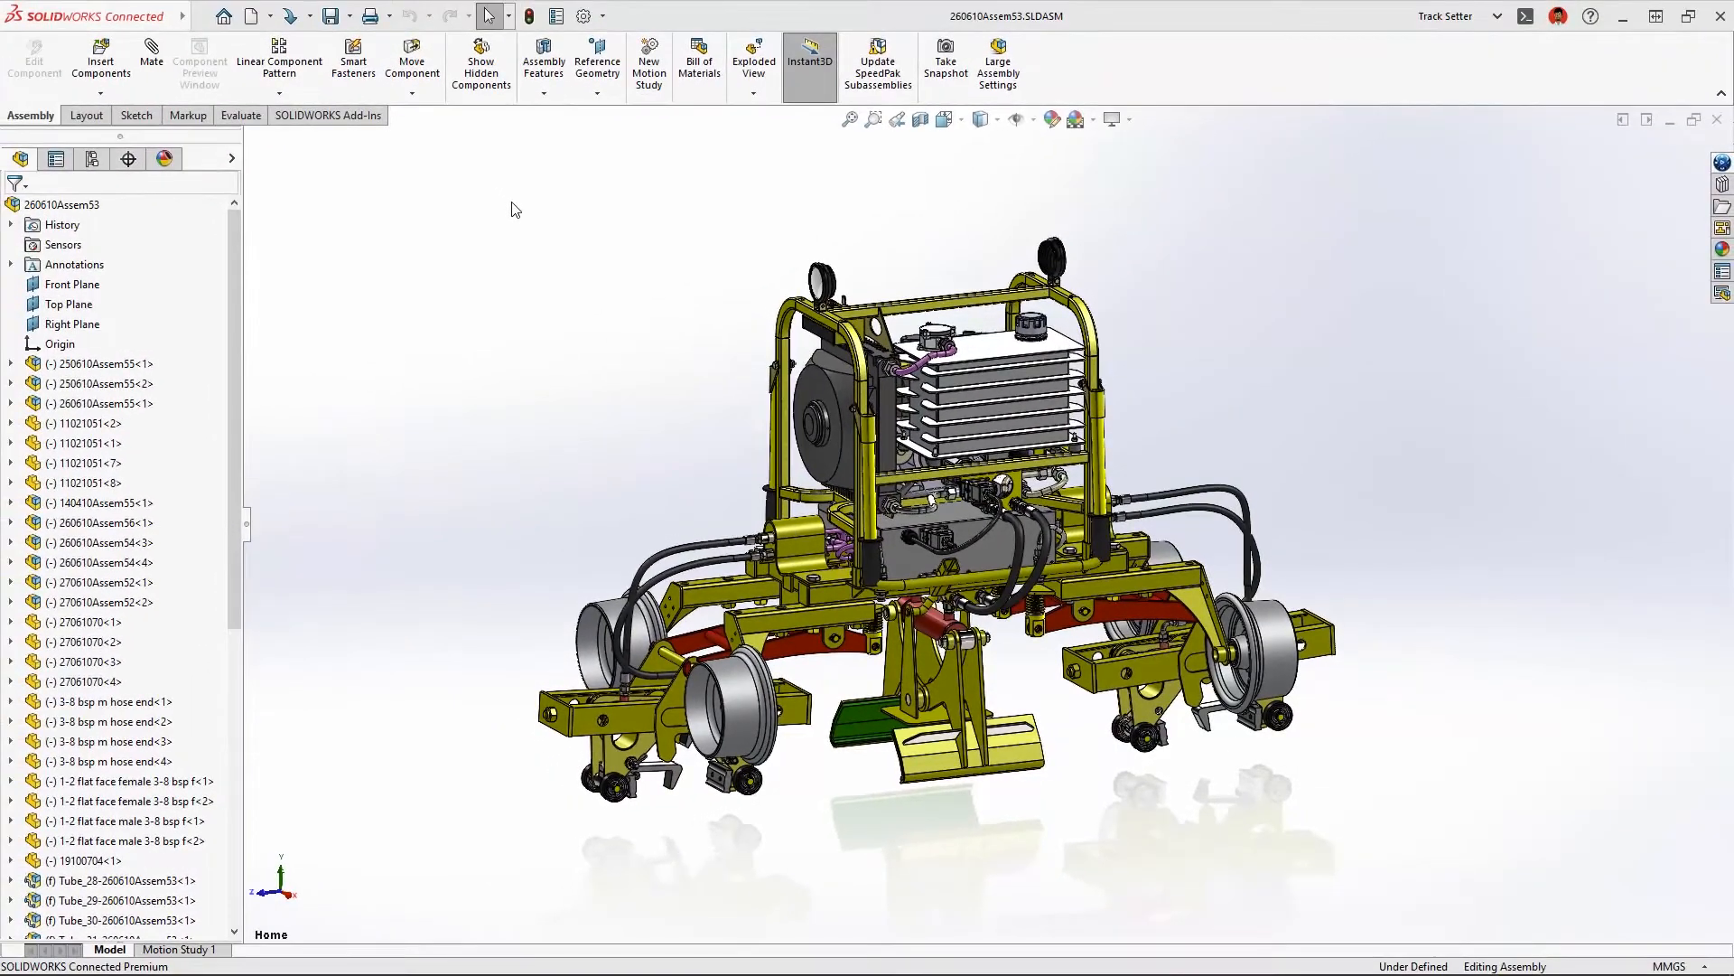
Open the Hydraulic Hose Guard component as a standalone part from the machine assembly.
left_click(872, 119)
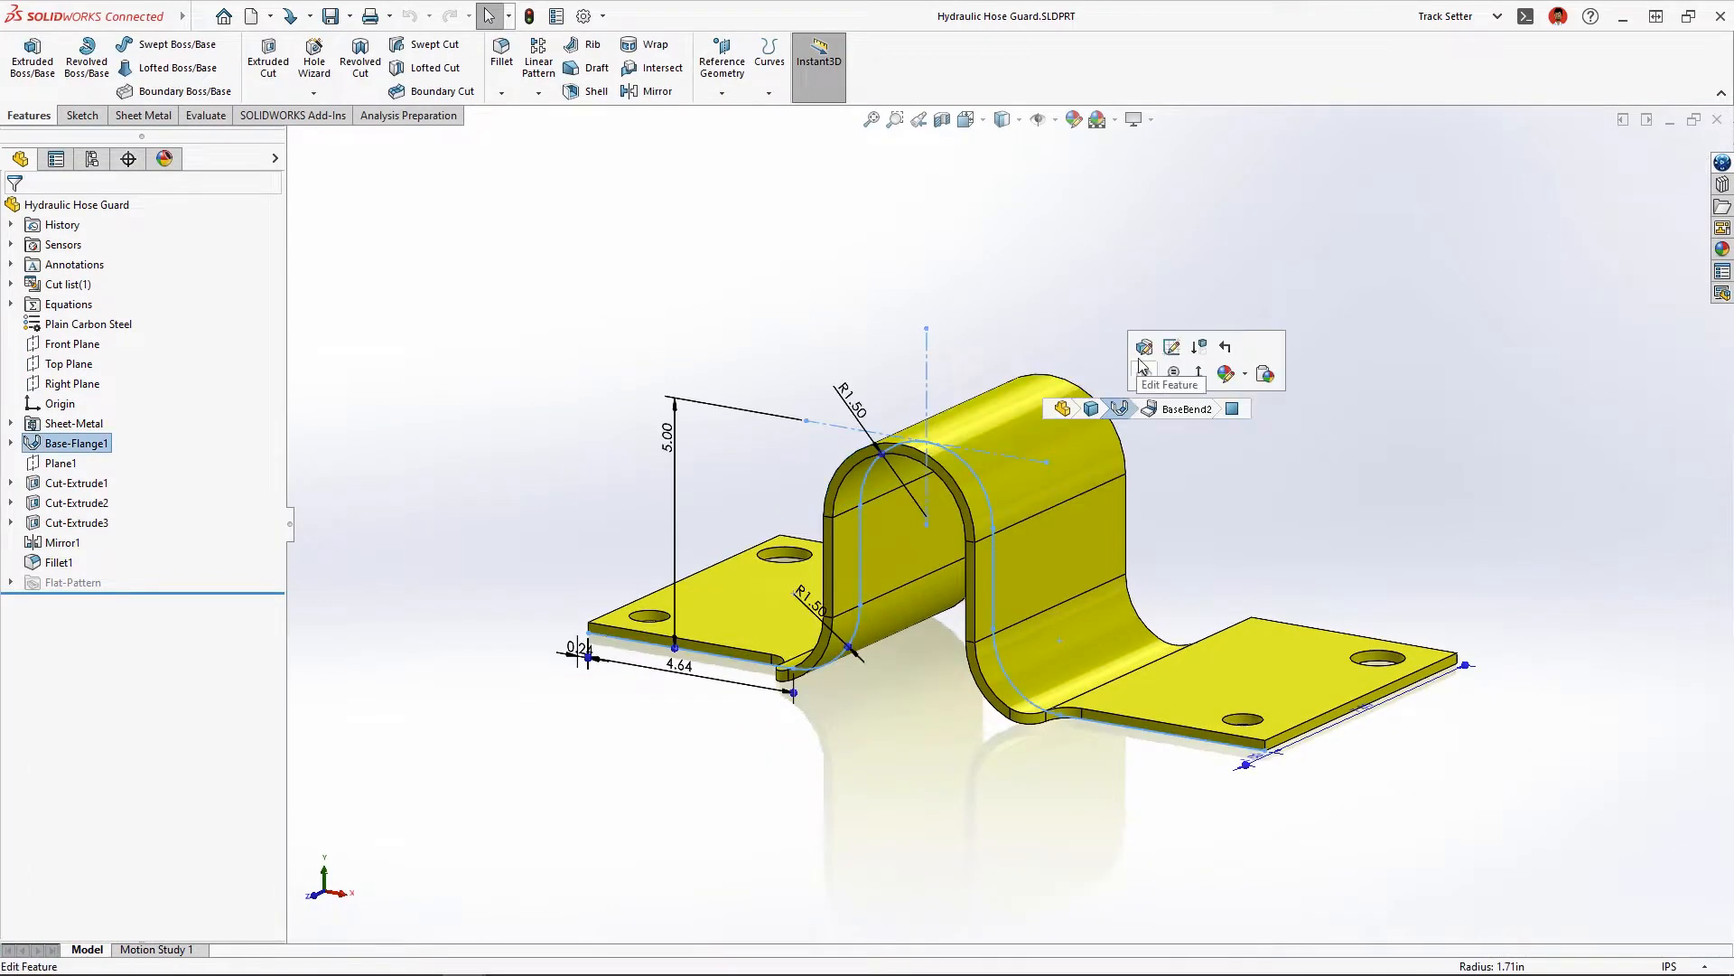
Increase Base-Flange1's Direction 2 depth and review the width sensor's 10 in over-limit alert.
left_click(1145, 346)
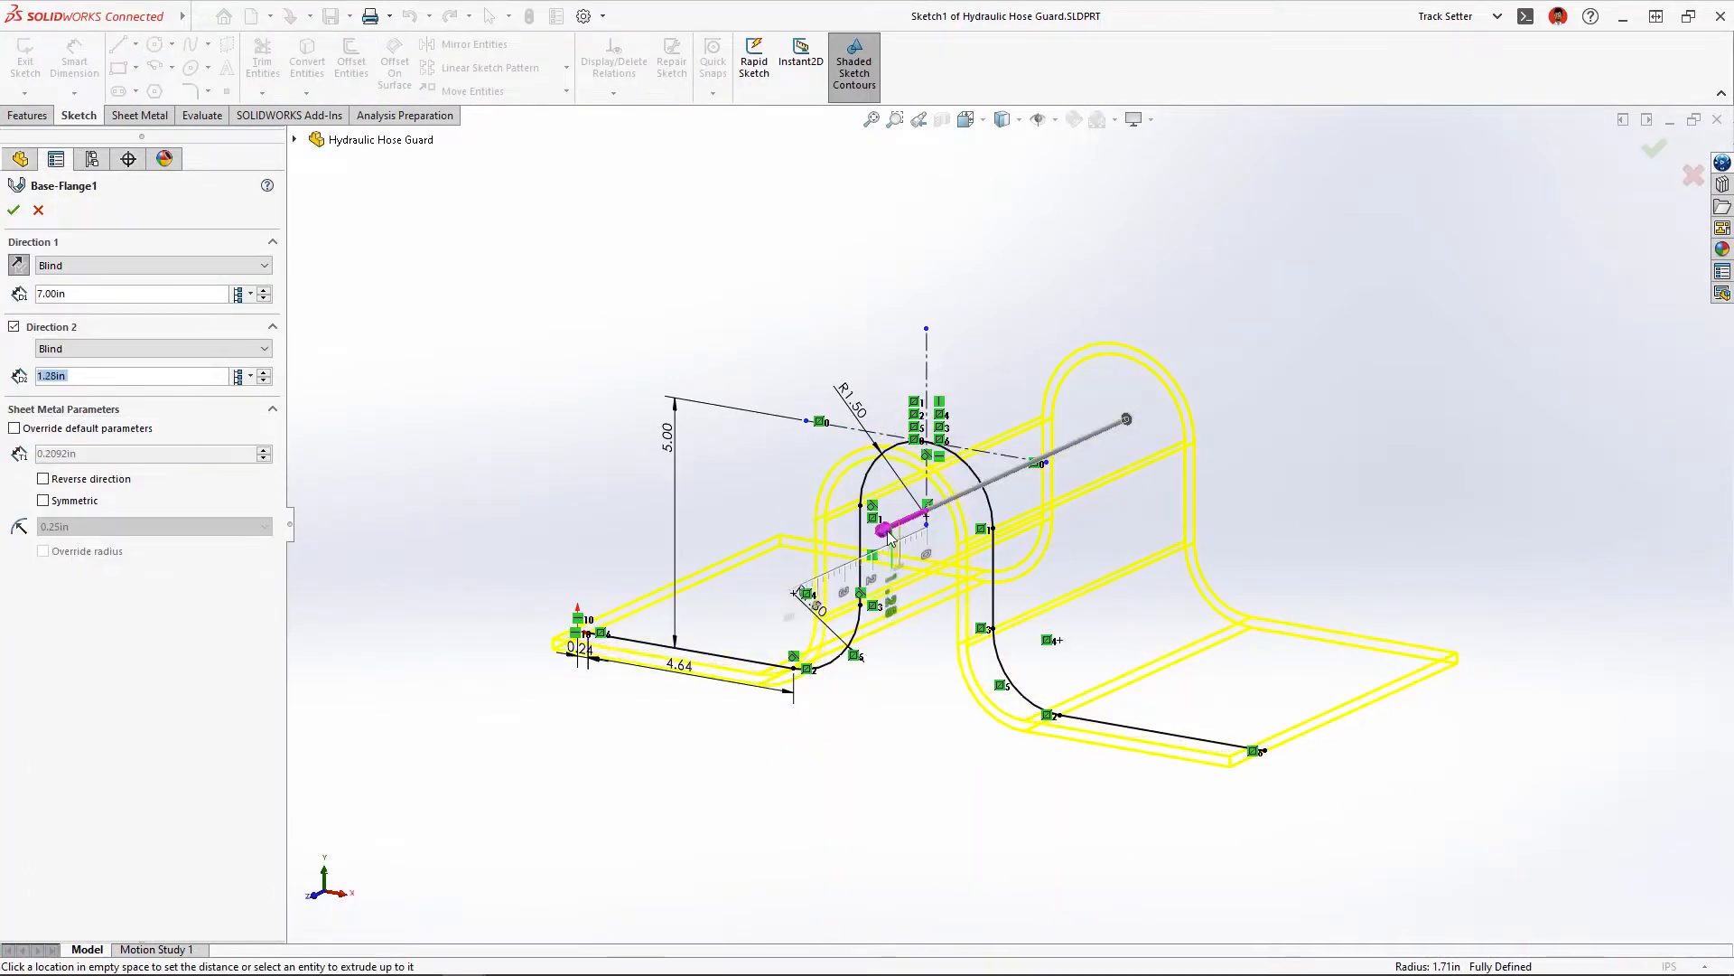
left_click(12, 211)
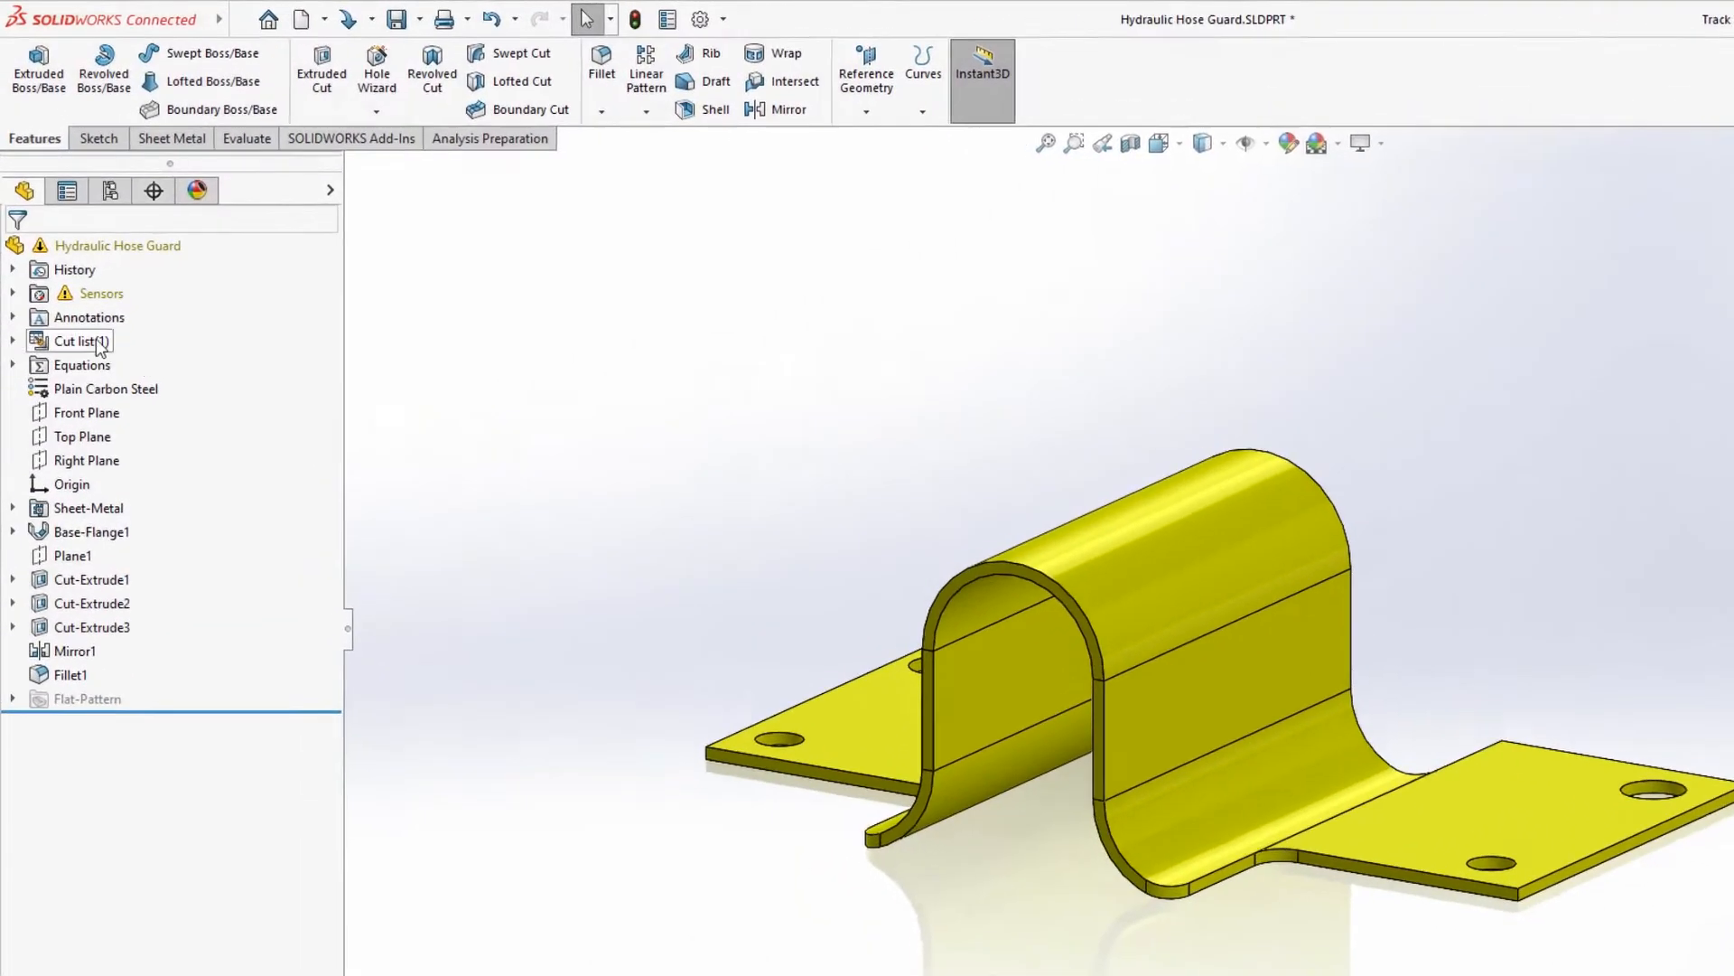
left_click(12, 292)
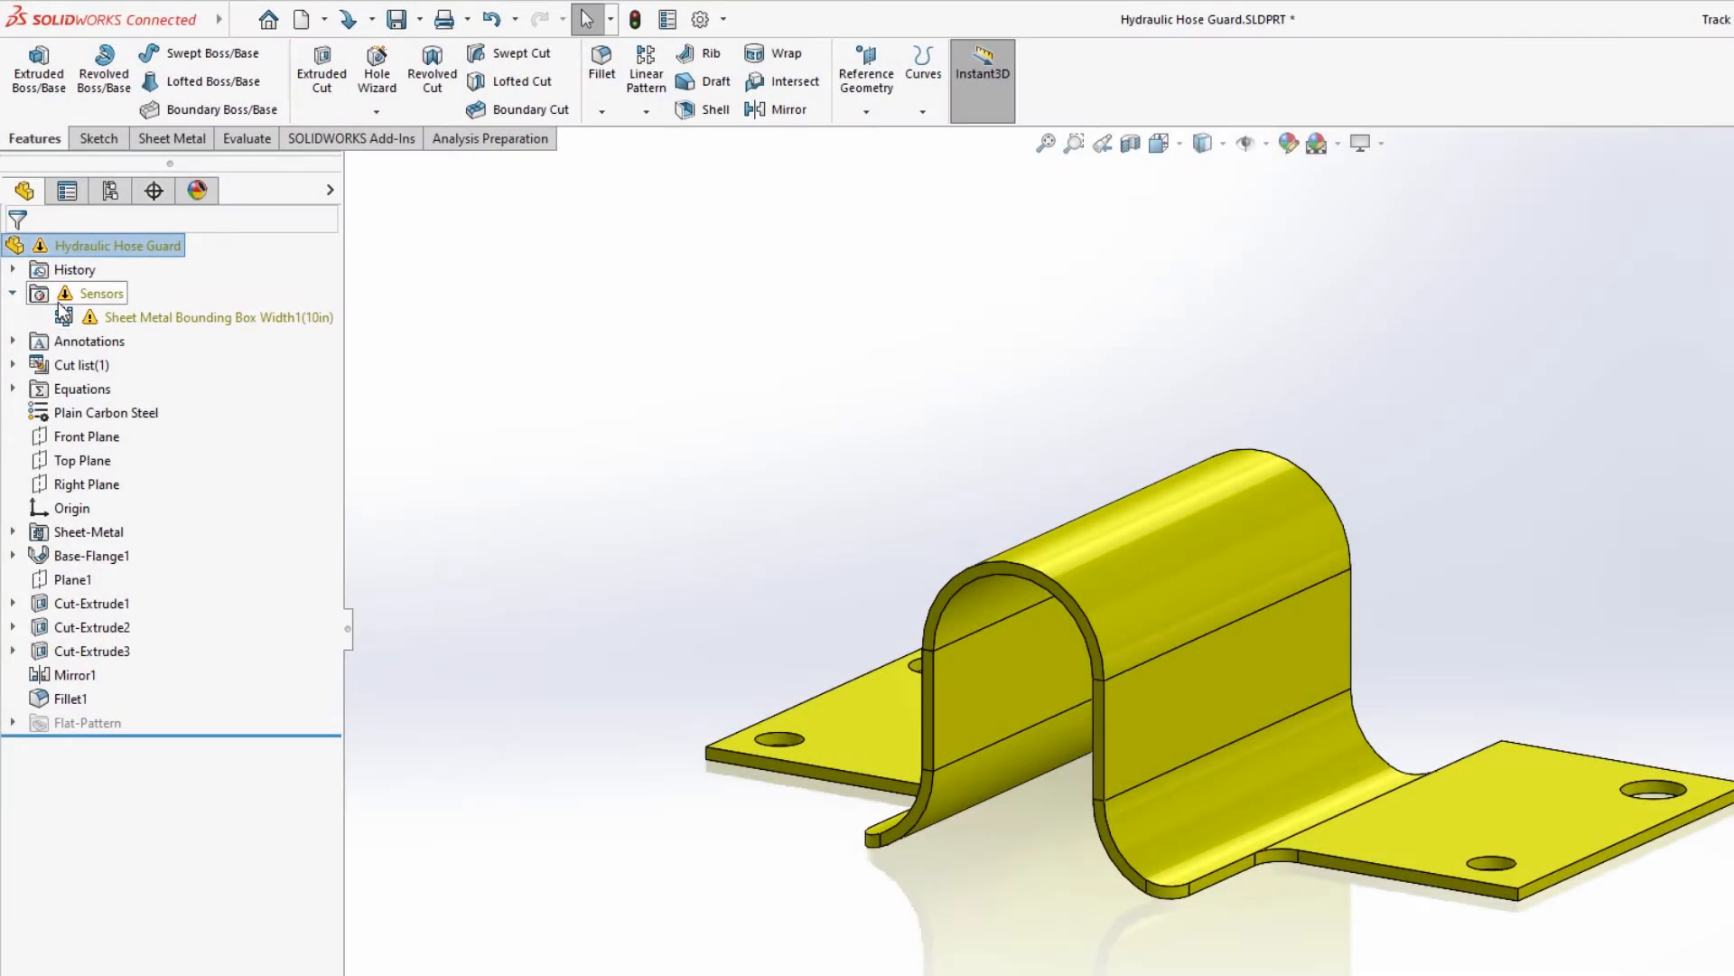
double_click(217, 317)
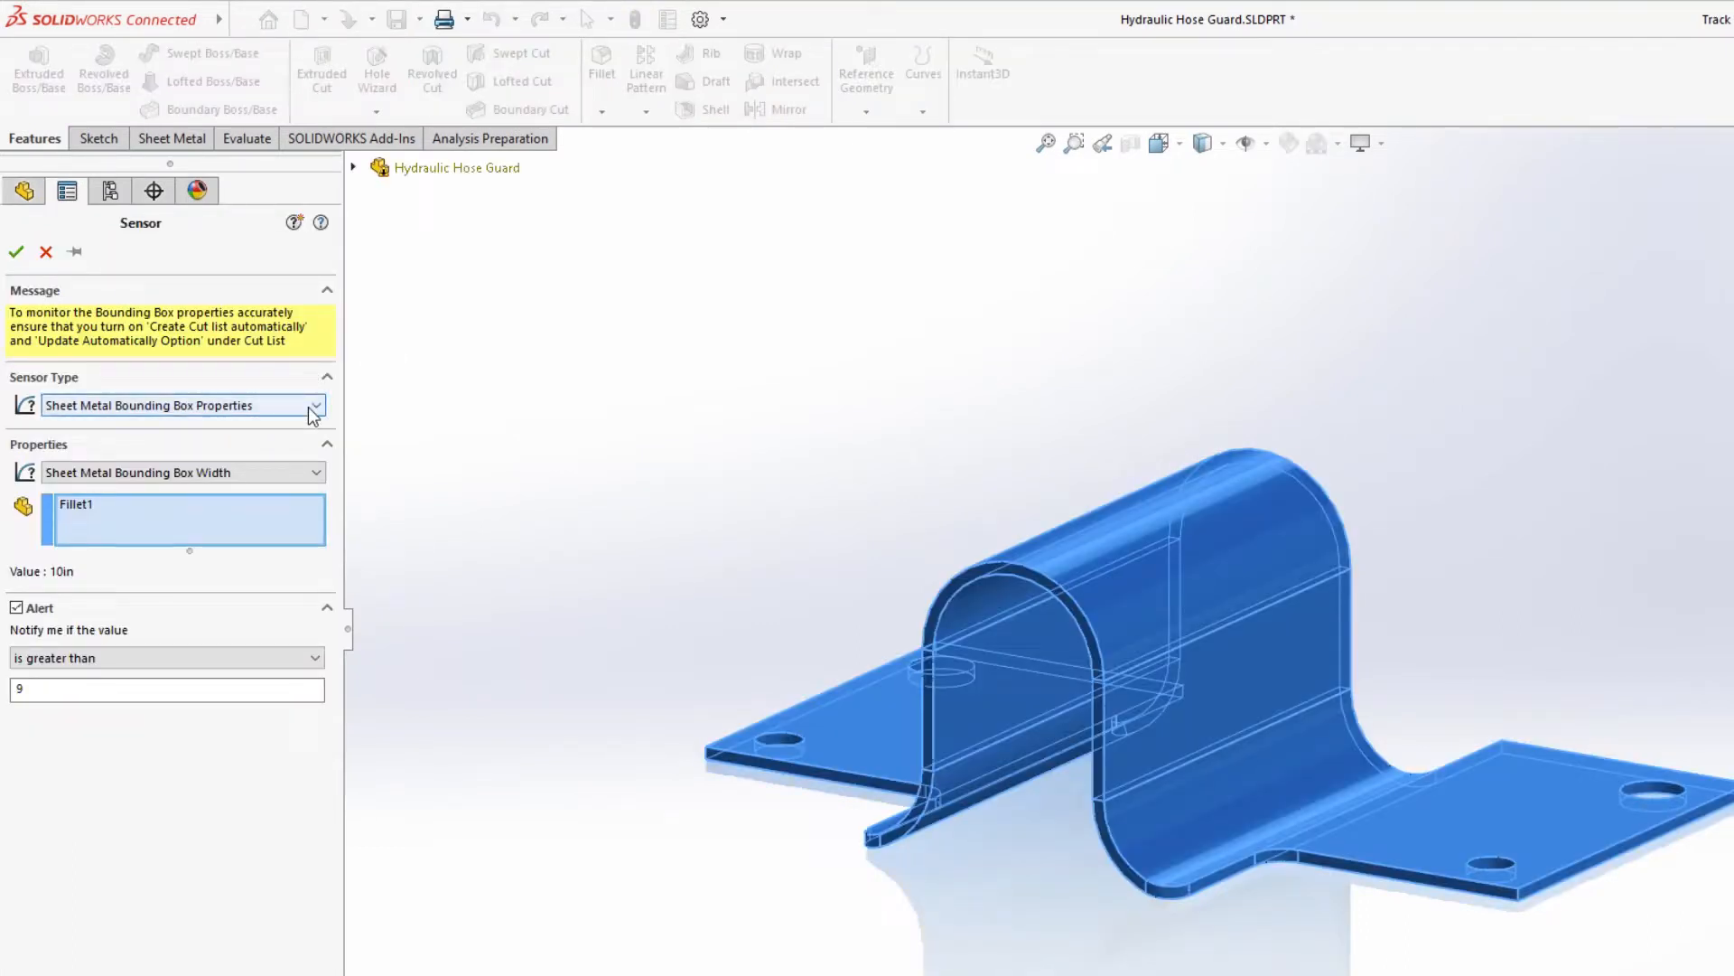
left_click(317, 472)
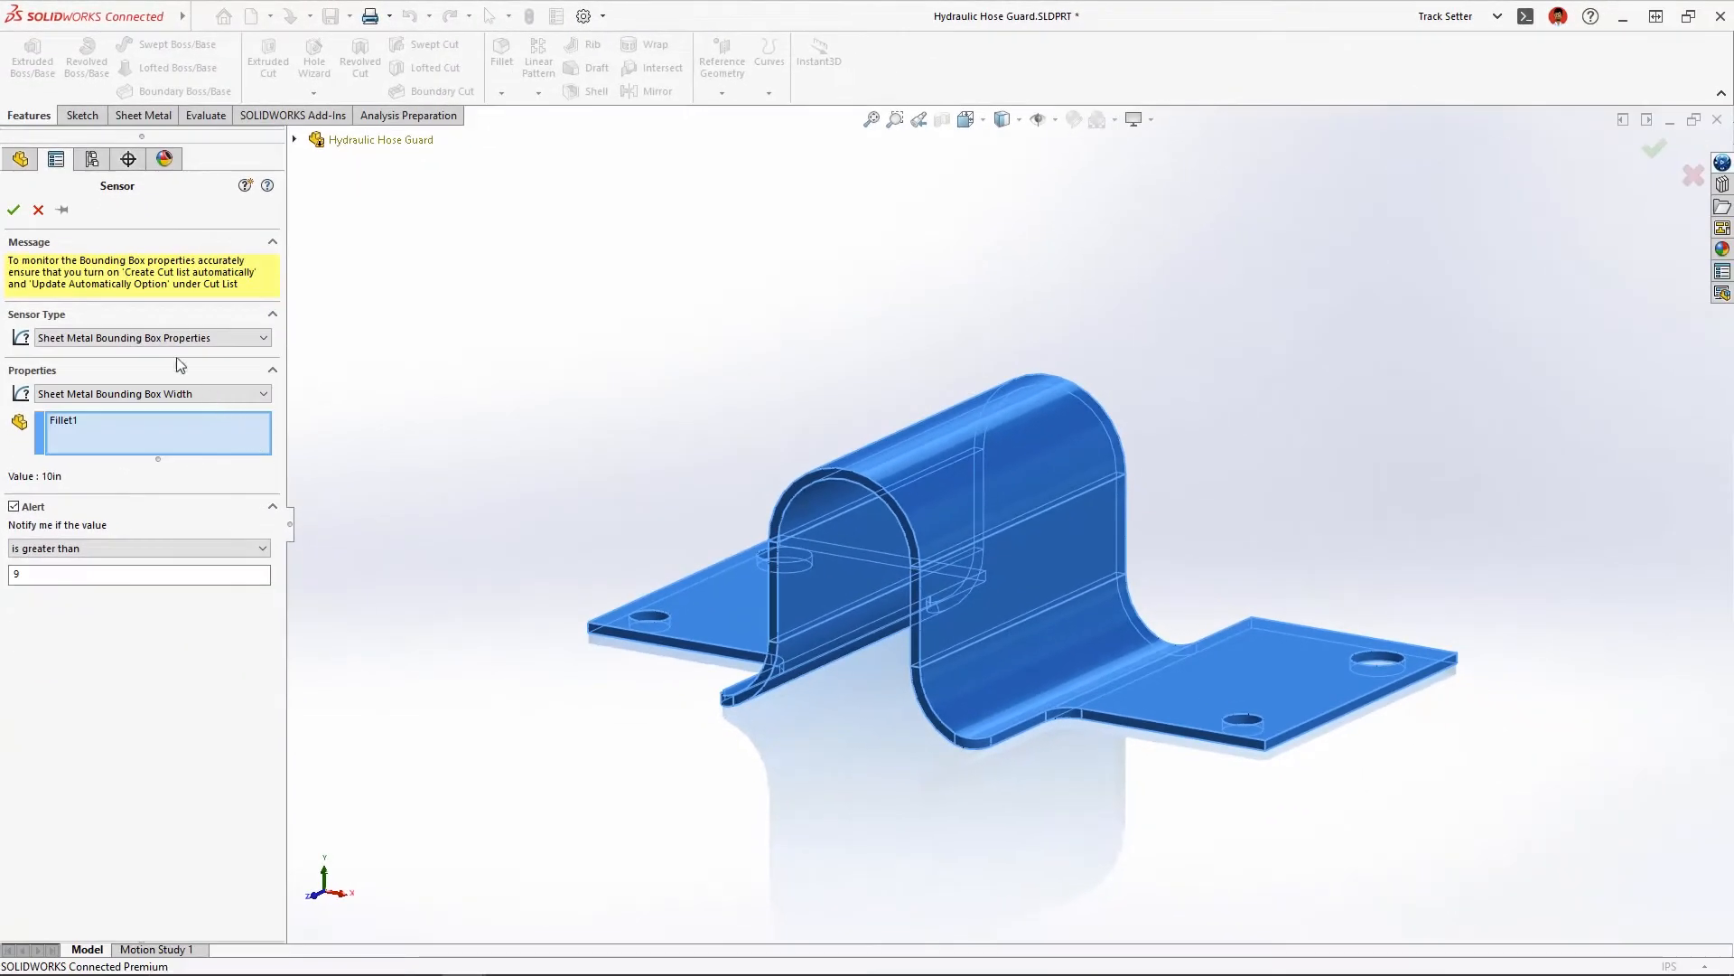
left_click(14, 211)
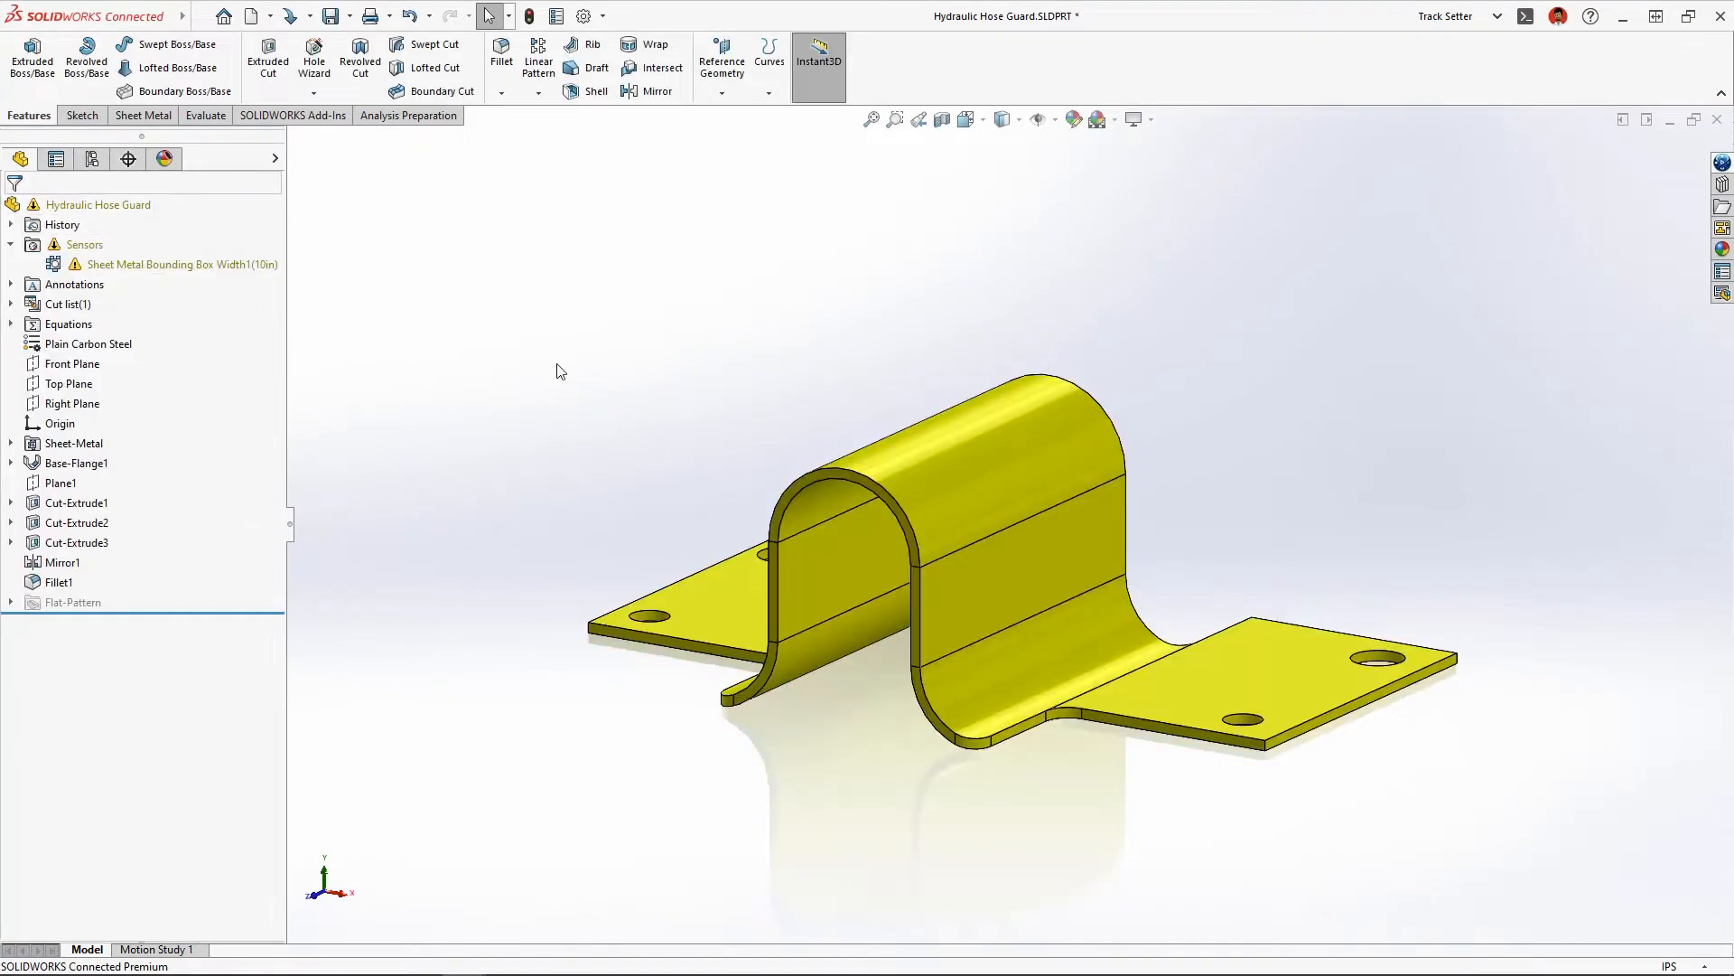
Reduce Base-Flange1's Direction 2 depth so the width sensor reads 9 in.
left_click(79, 462)
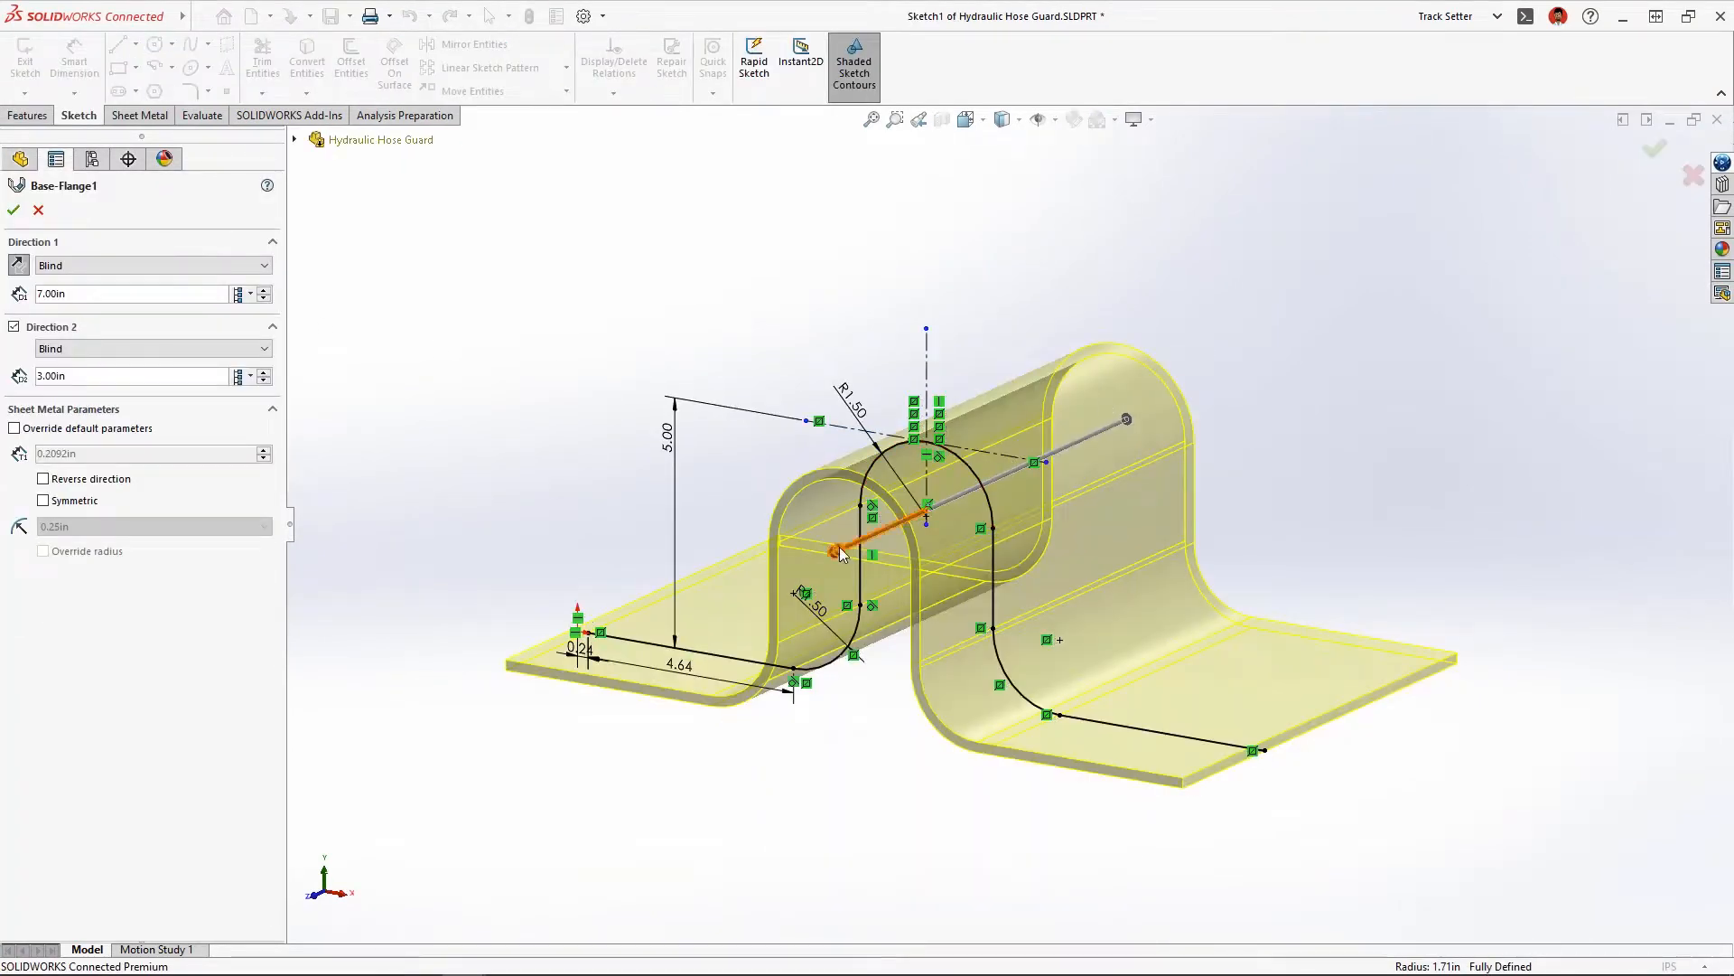
left_click(13, 210)
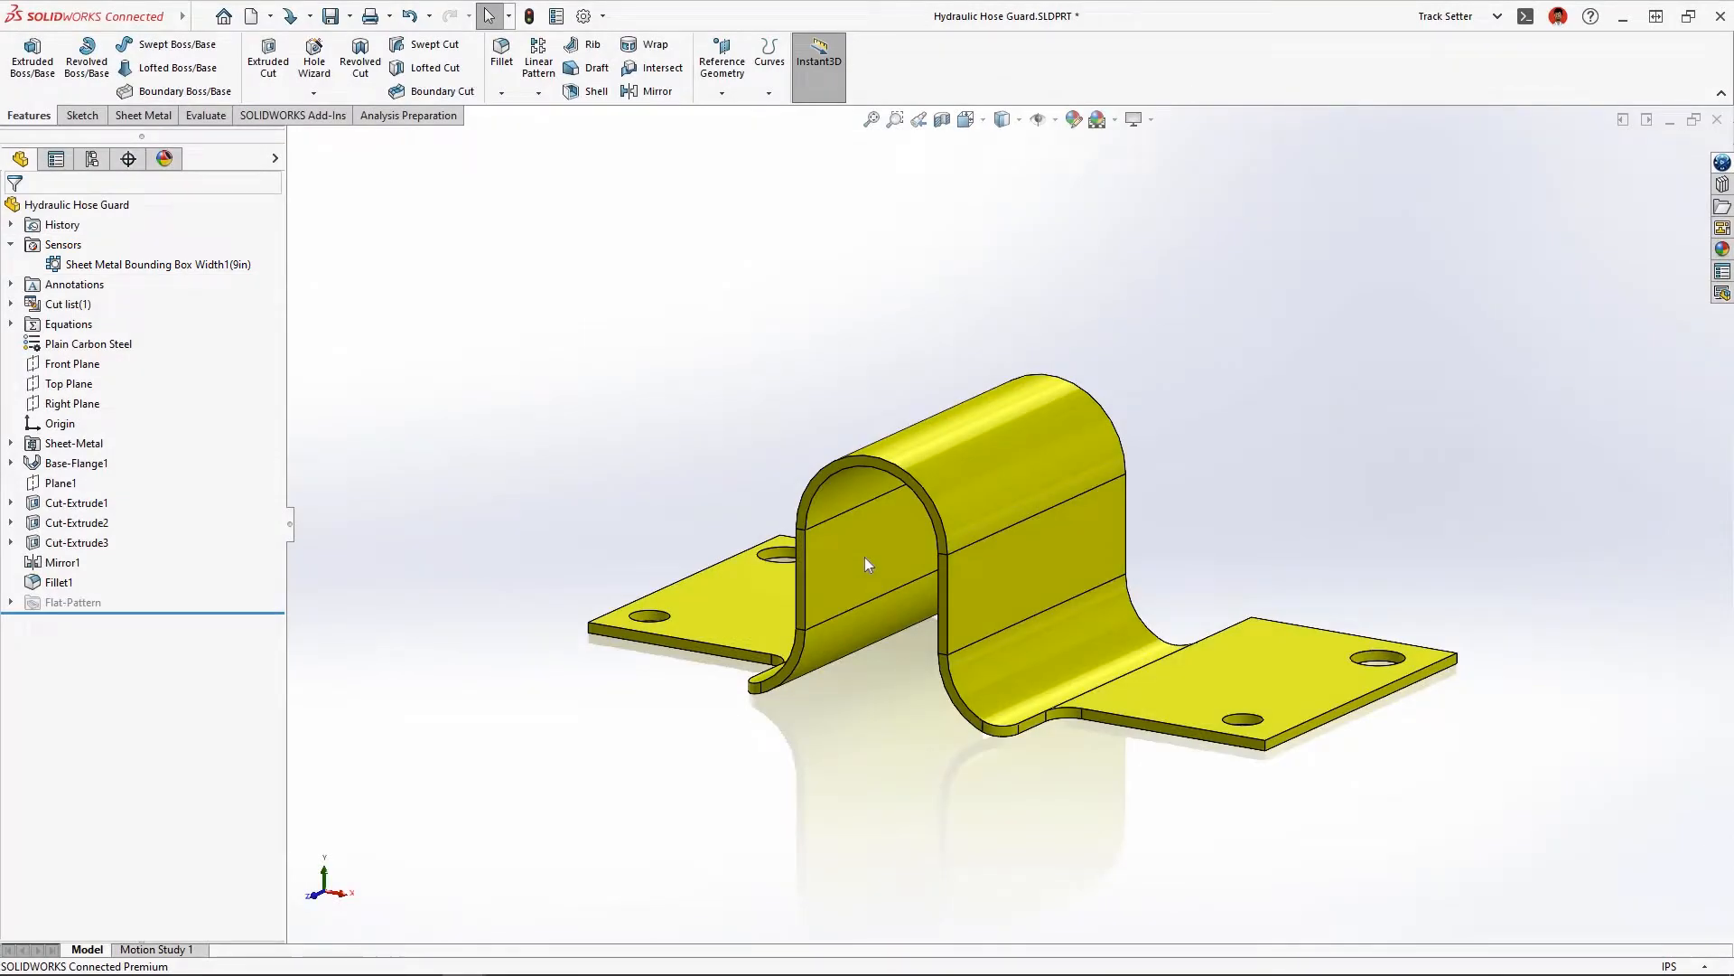
double_click(84, 462)
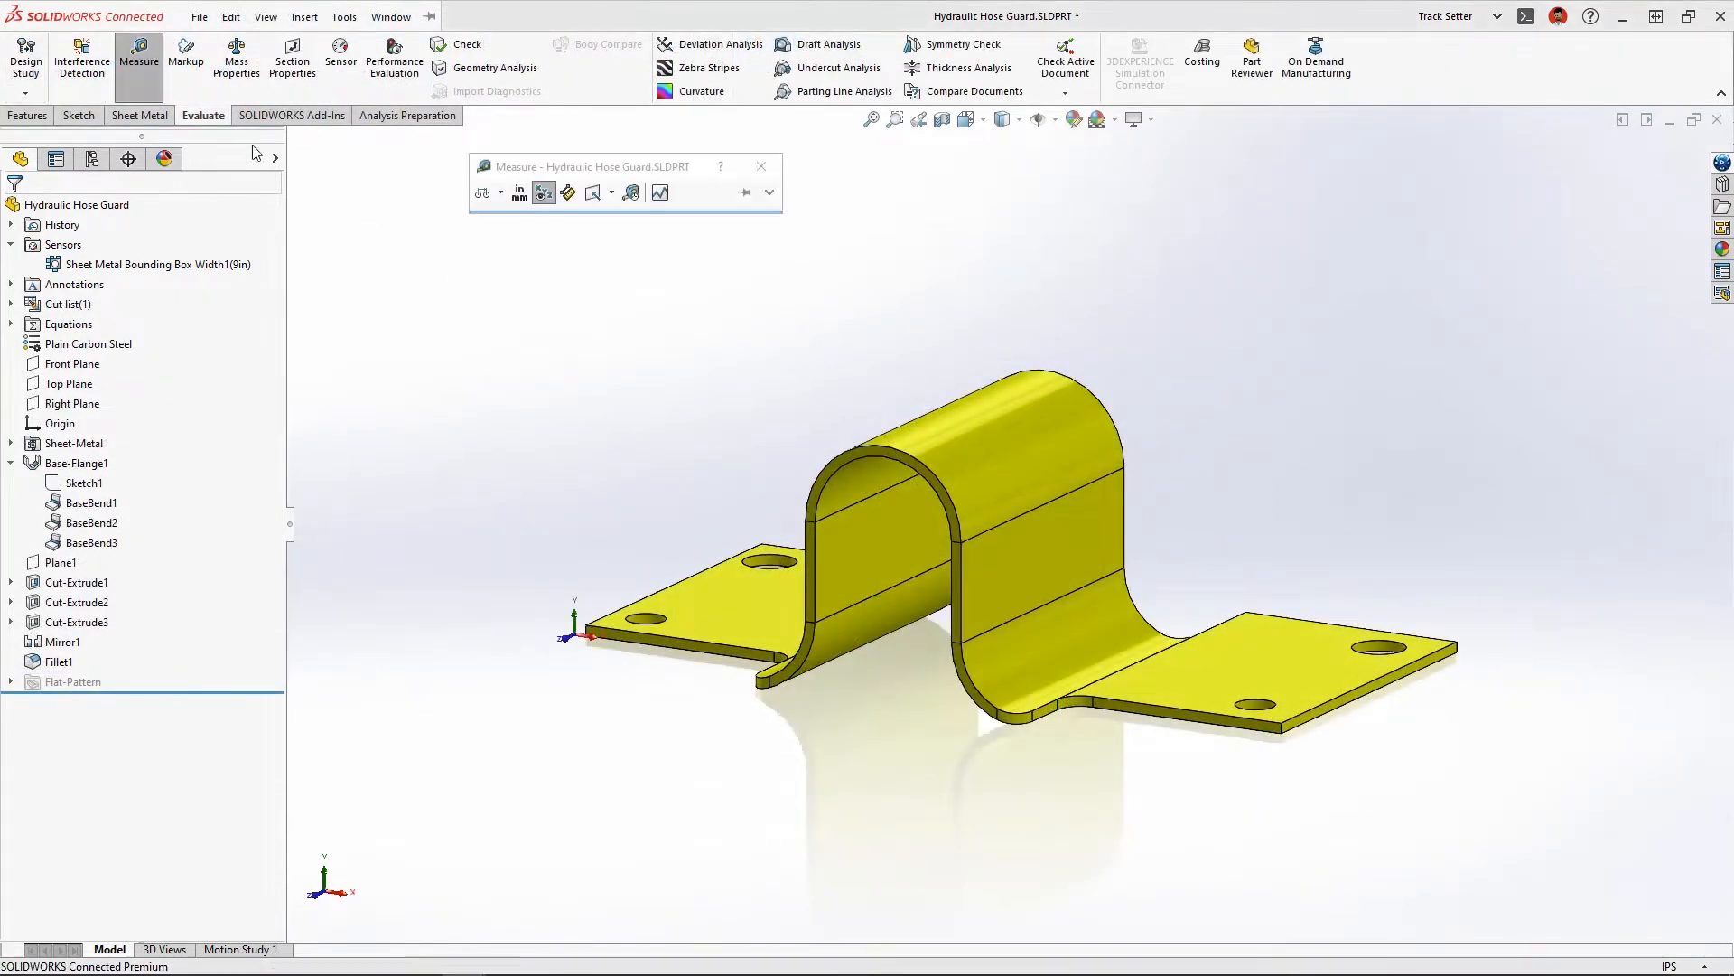
mouse_move(1095, 631)
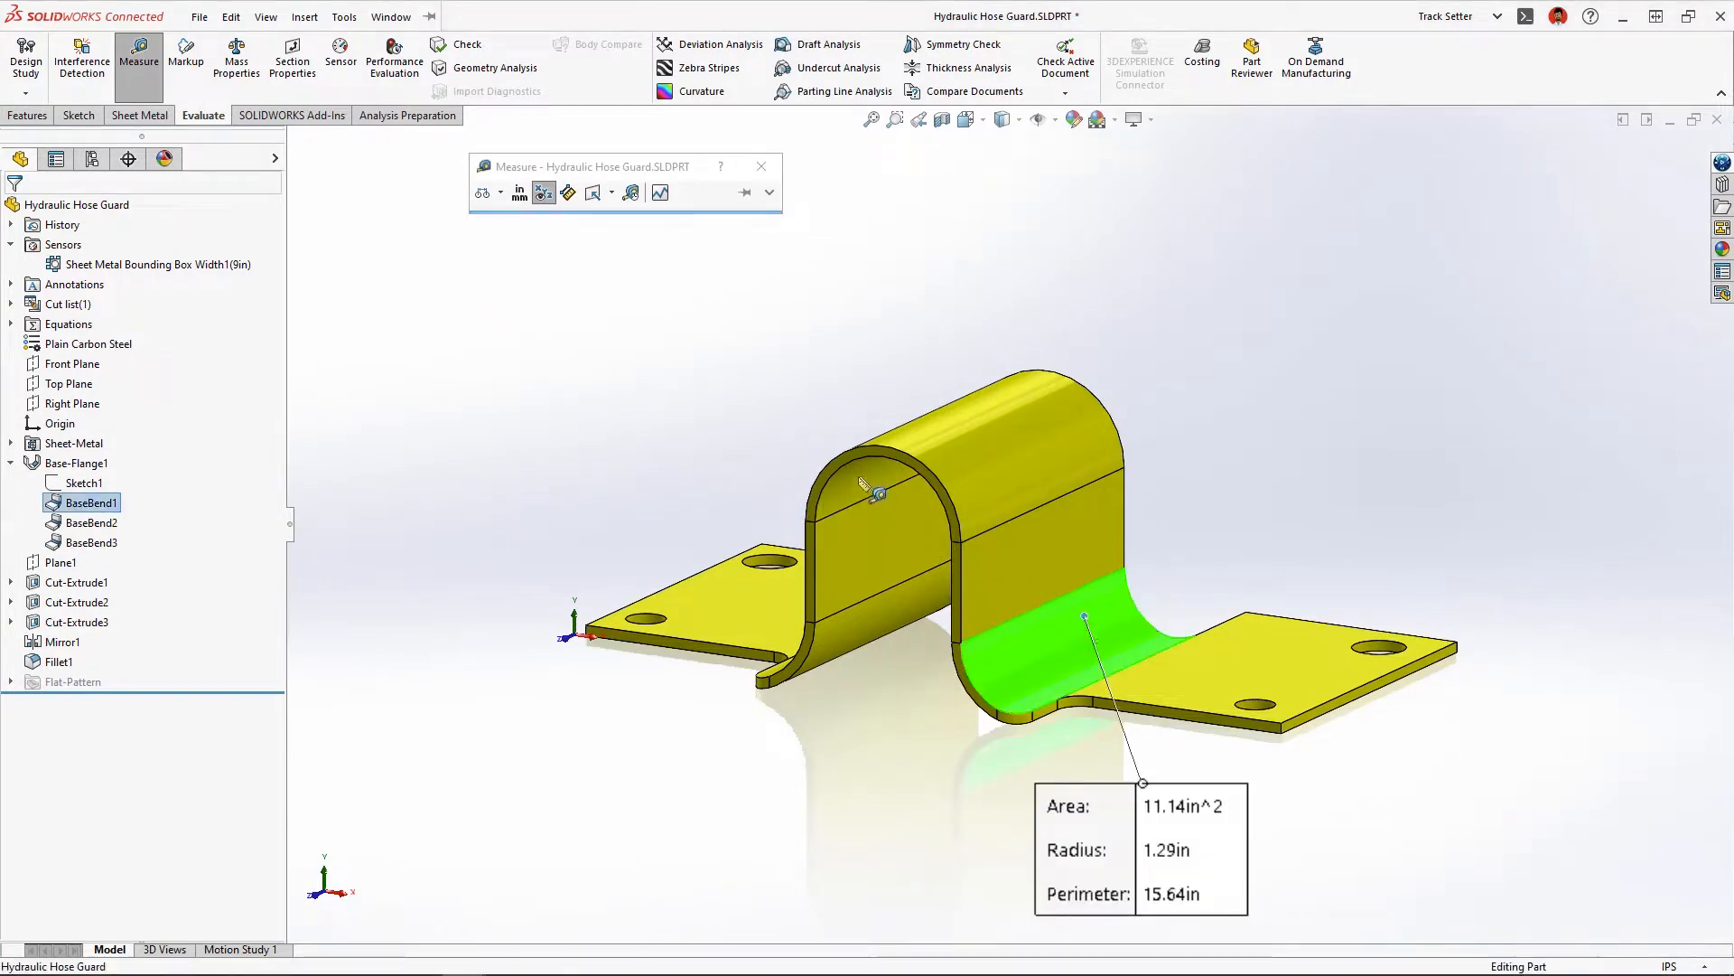
Measure the bend face, raise Base-Flange1's bend radius to 1.4 in, and remeasure it.
left_click(863, 486)
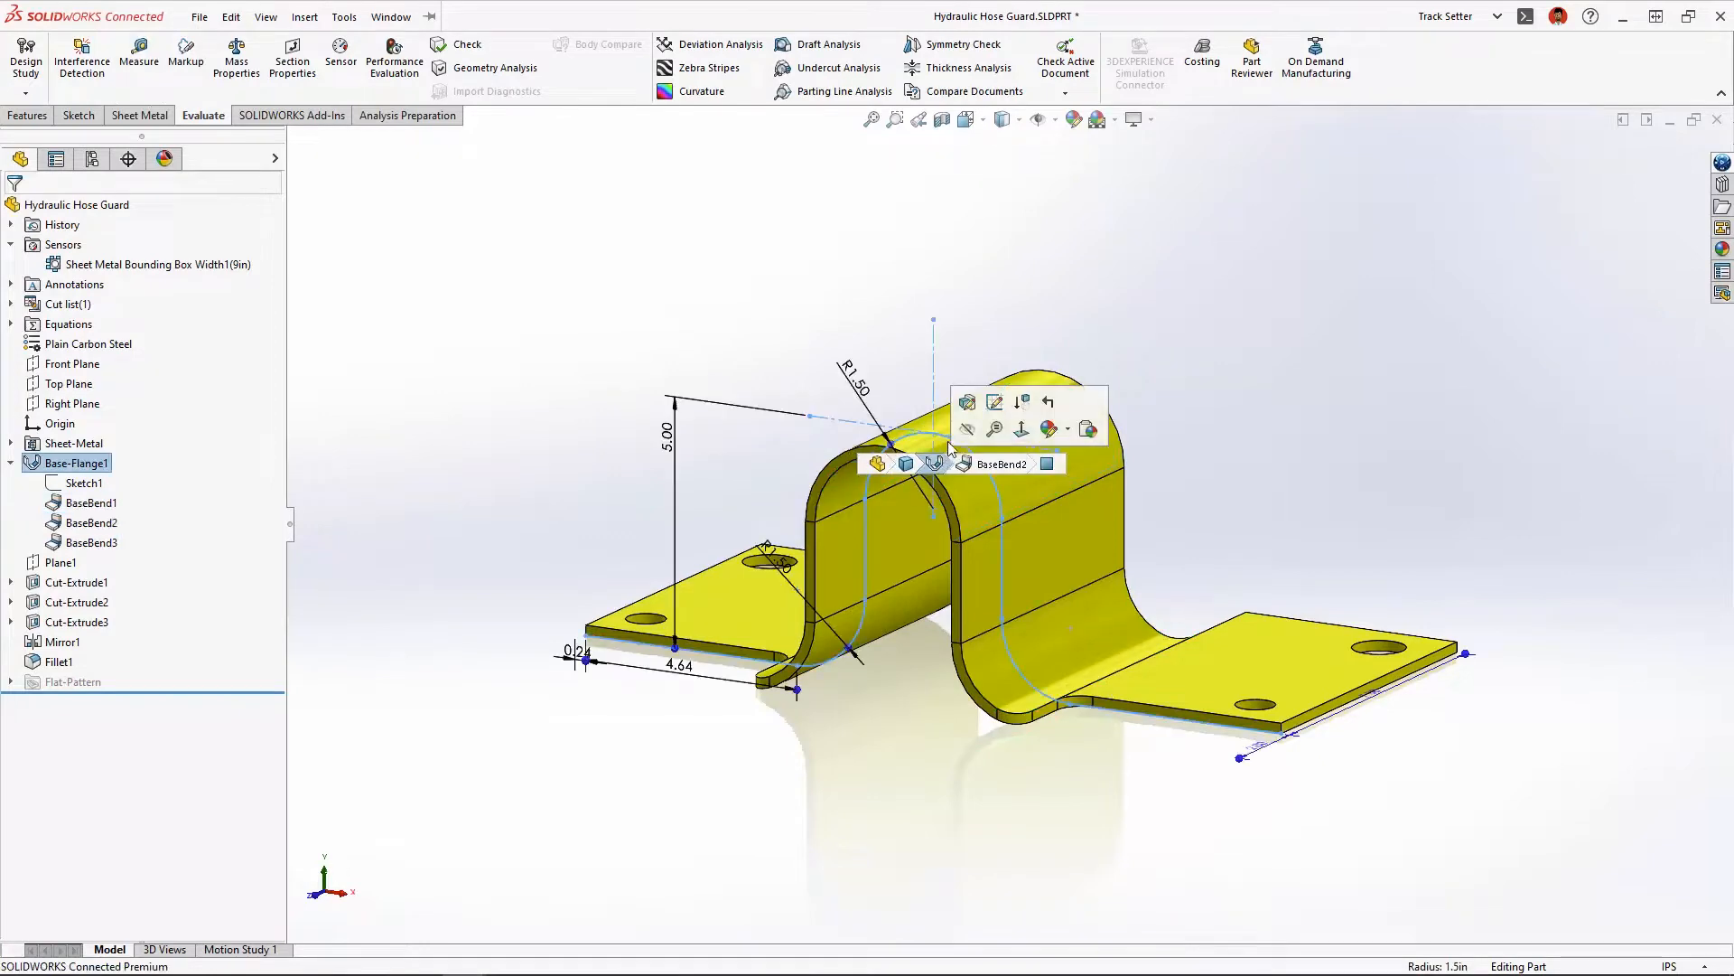
left_click(966, 401)
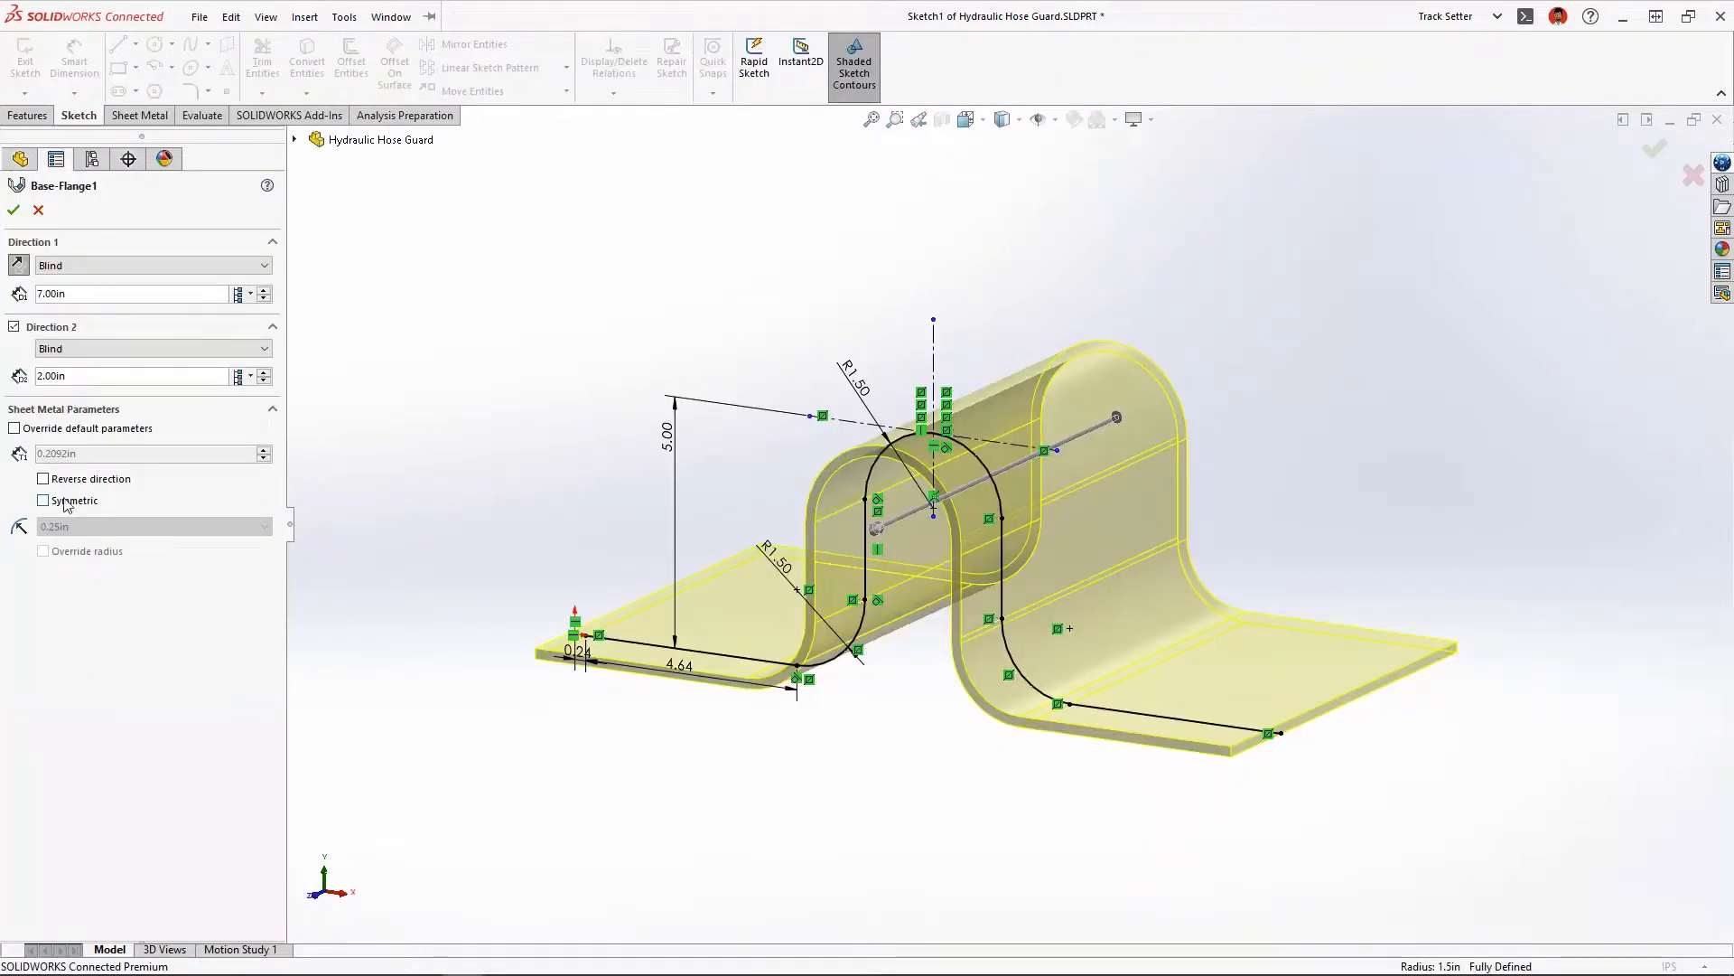
left_click(43, 500)
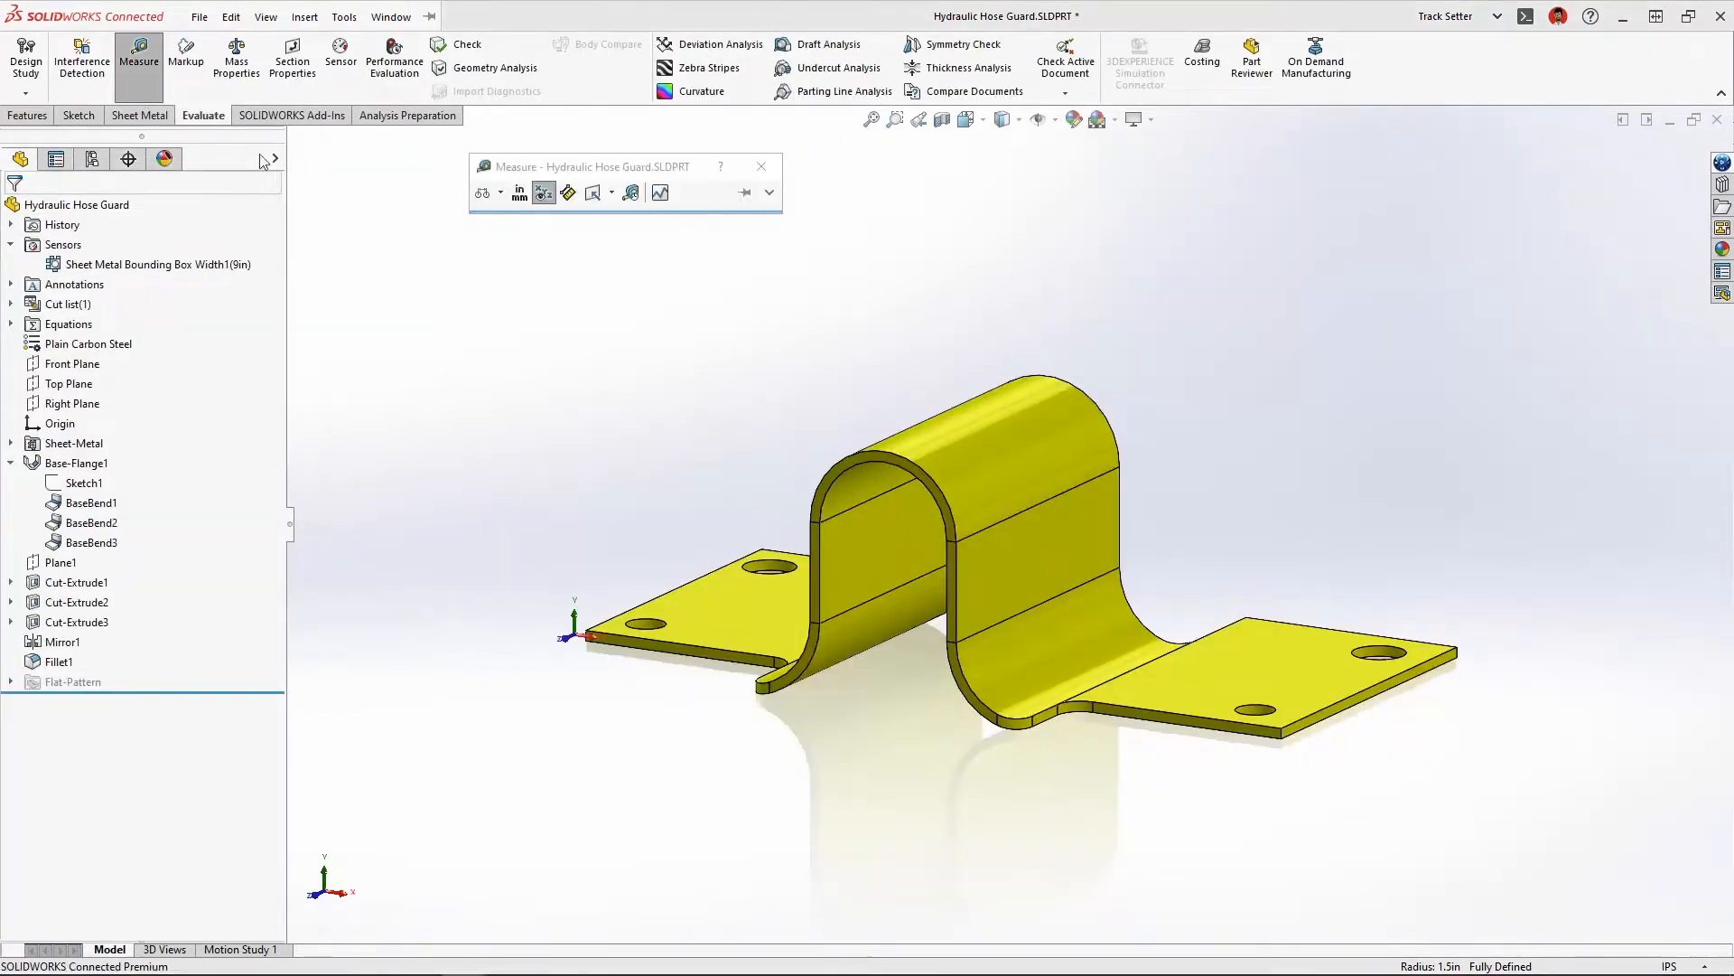
left_click(1095, 615)
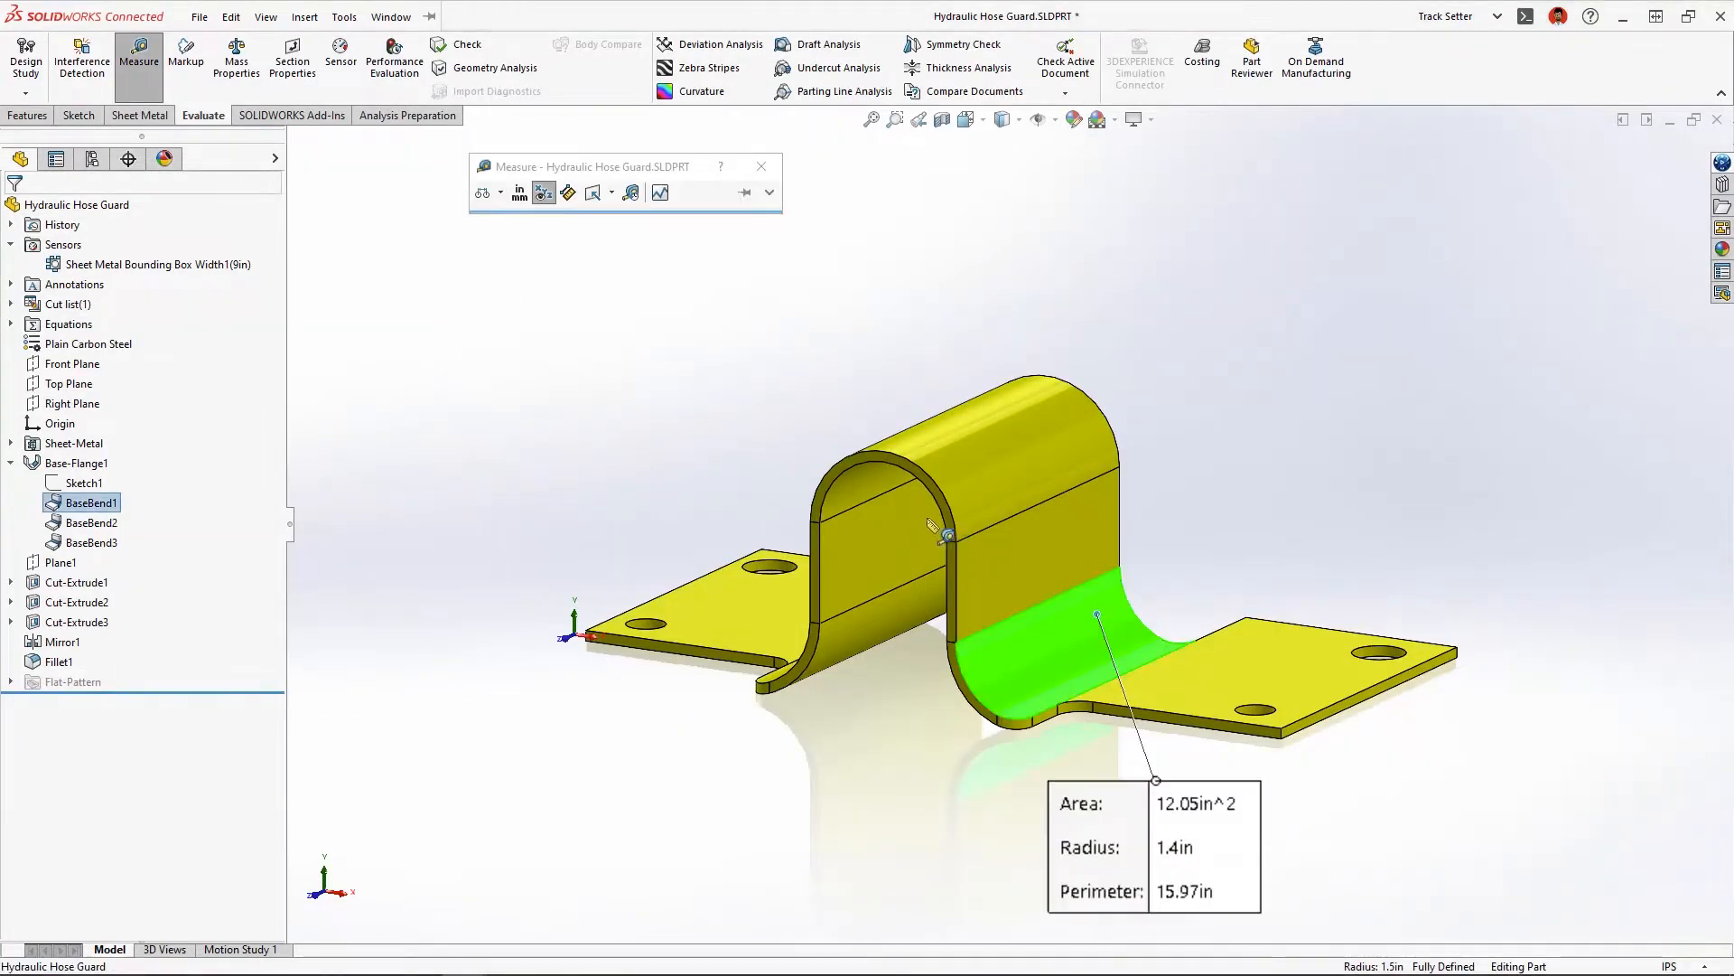
left_click(868, 478)
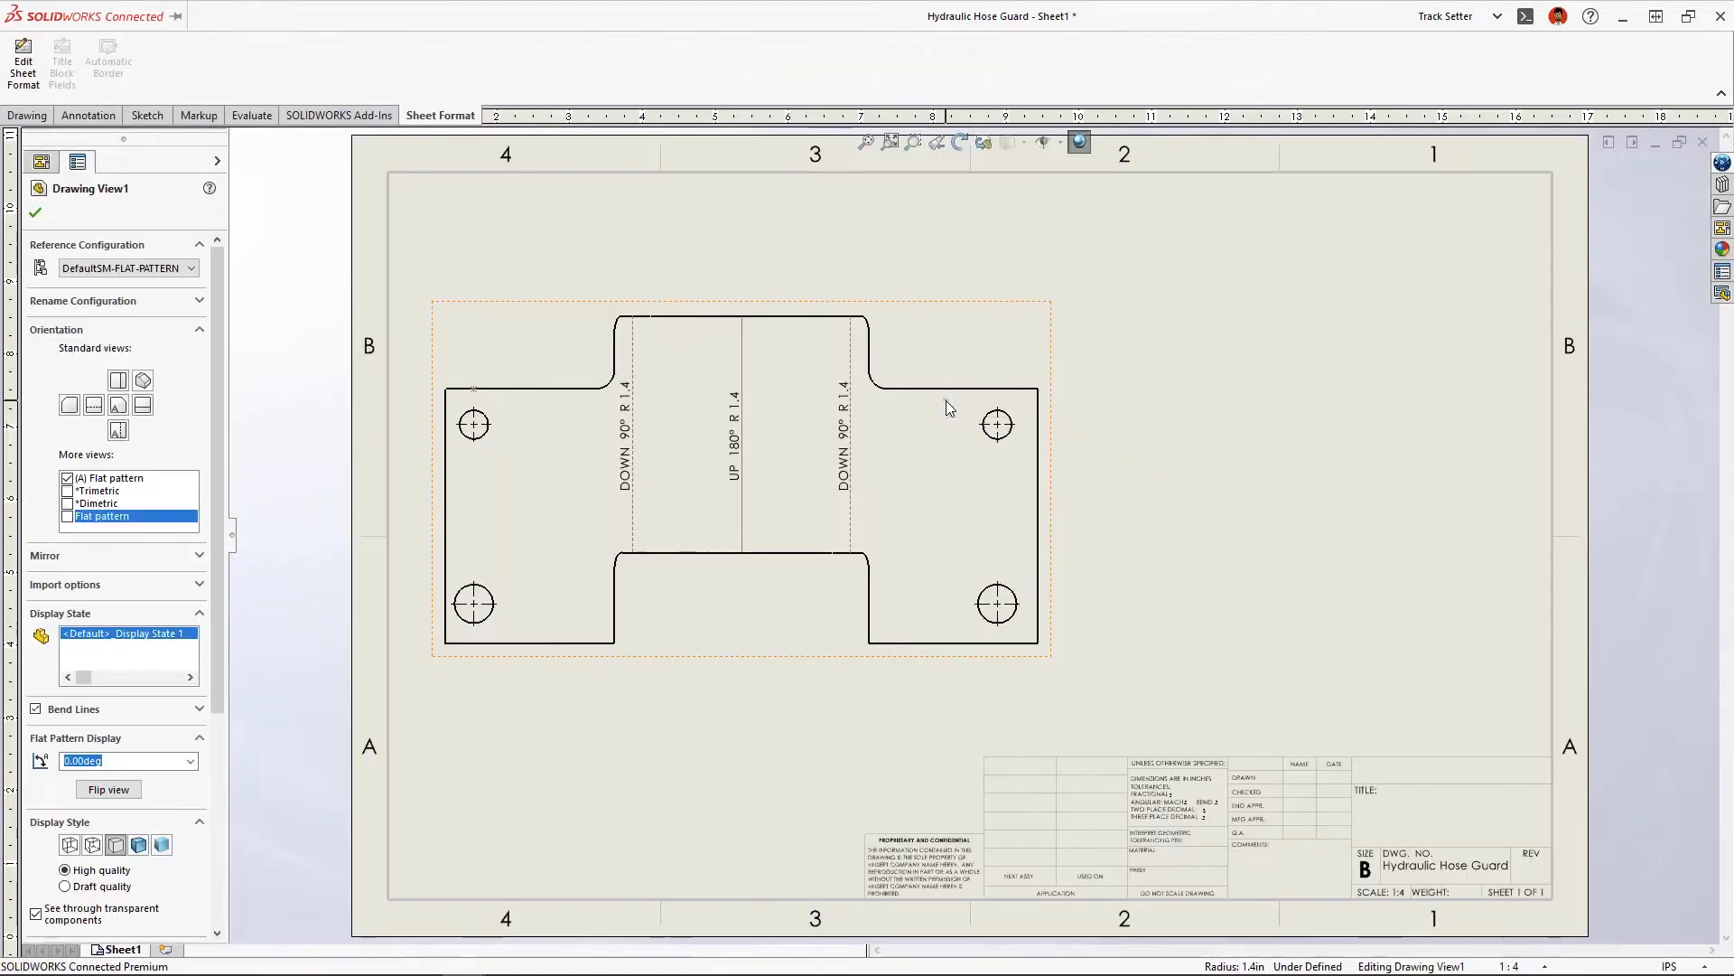
Switch to the 260610Assem53 assembly and expand the Crate<1> component tree.
right_click(949, 407)
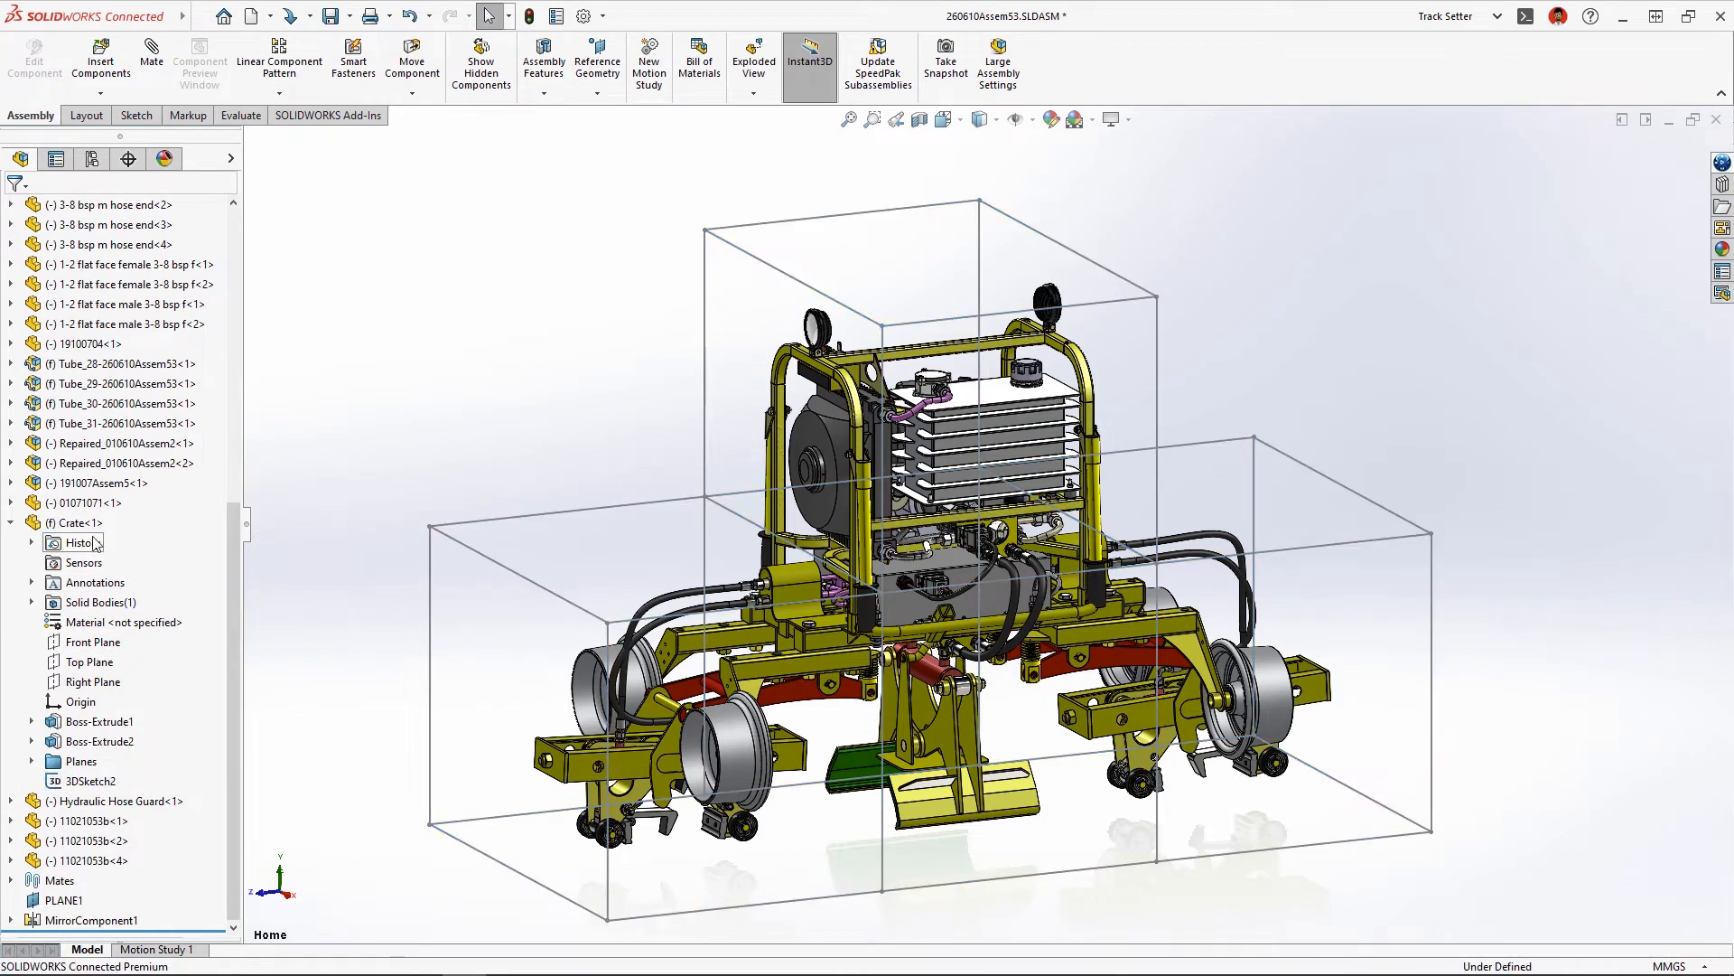
Edit the Crate in context and create Structure System1 with secondary members and Corner Management1.
double_click(78, 522)
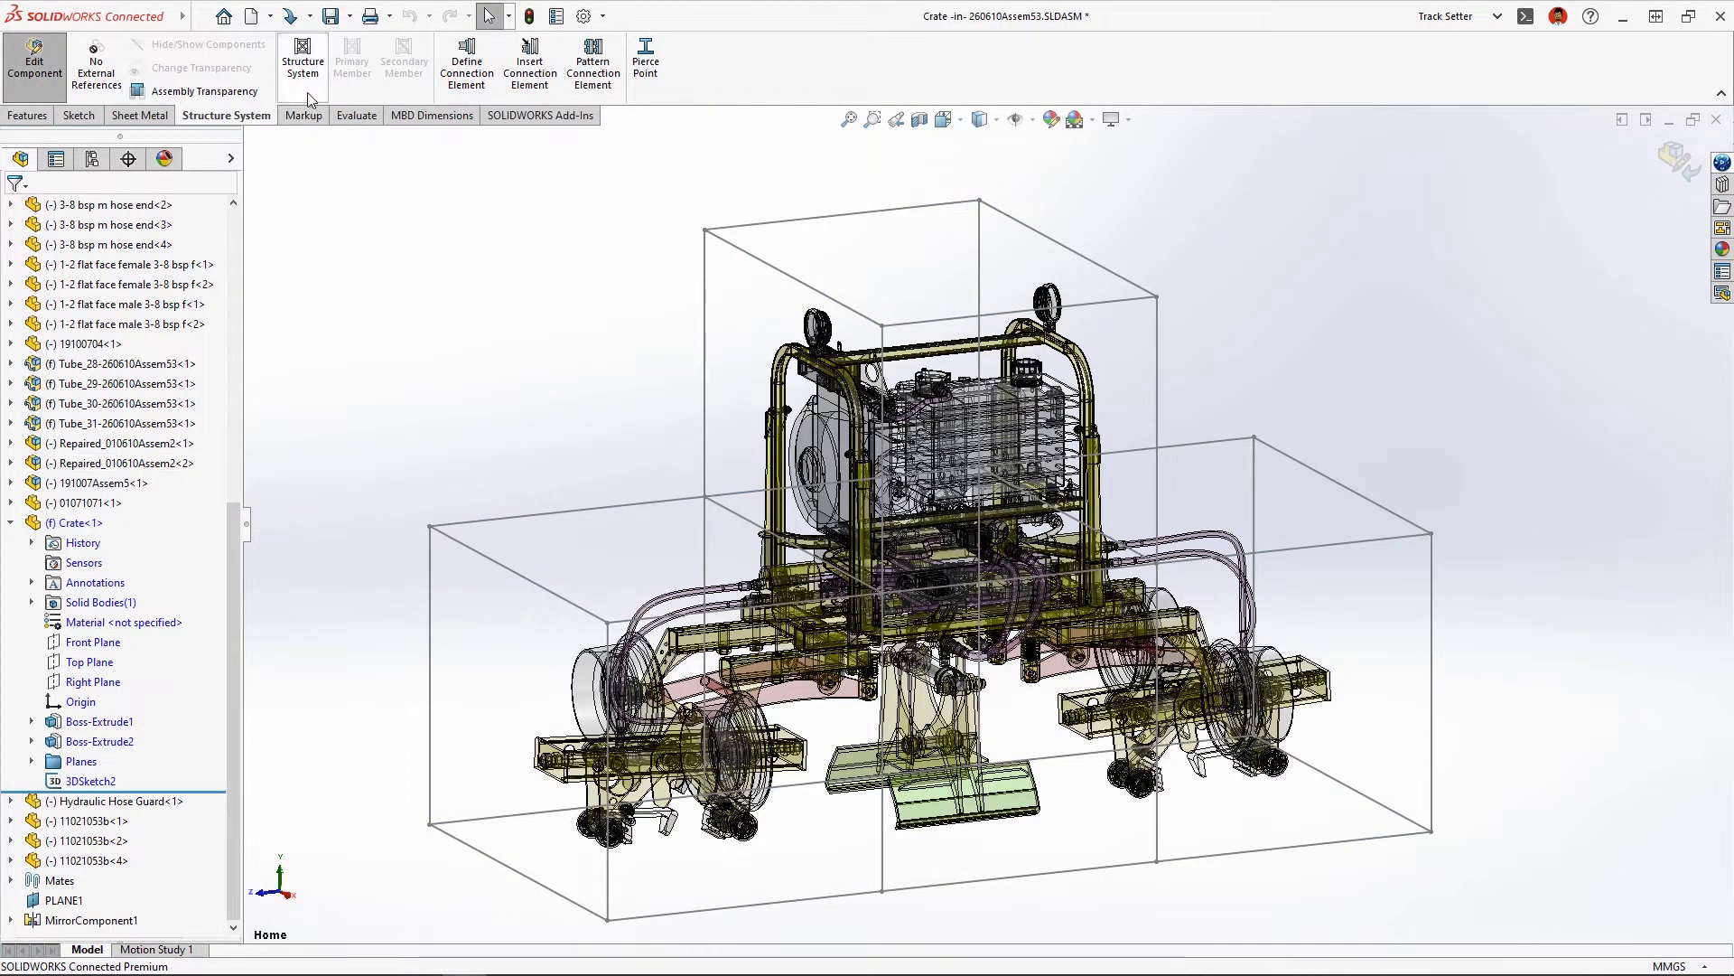
left_click(351, 61)
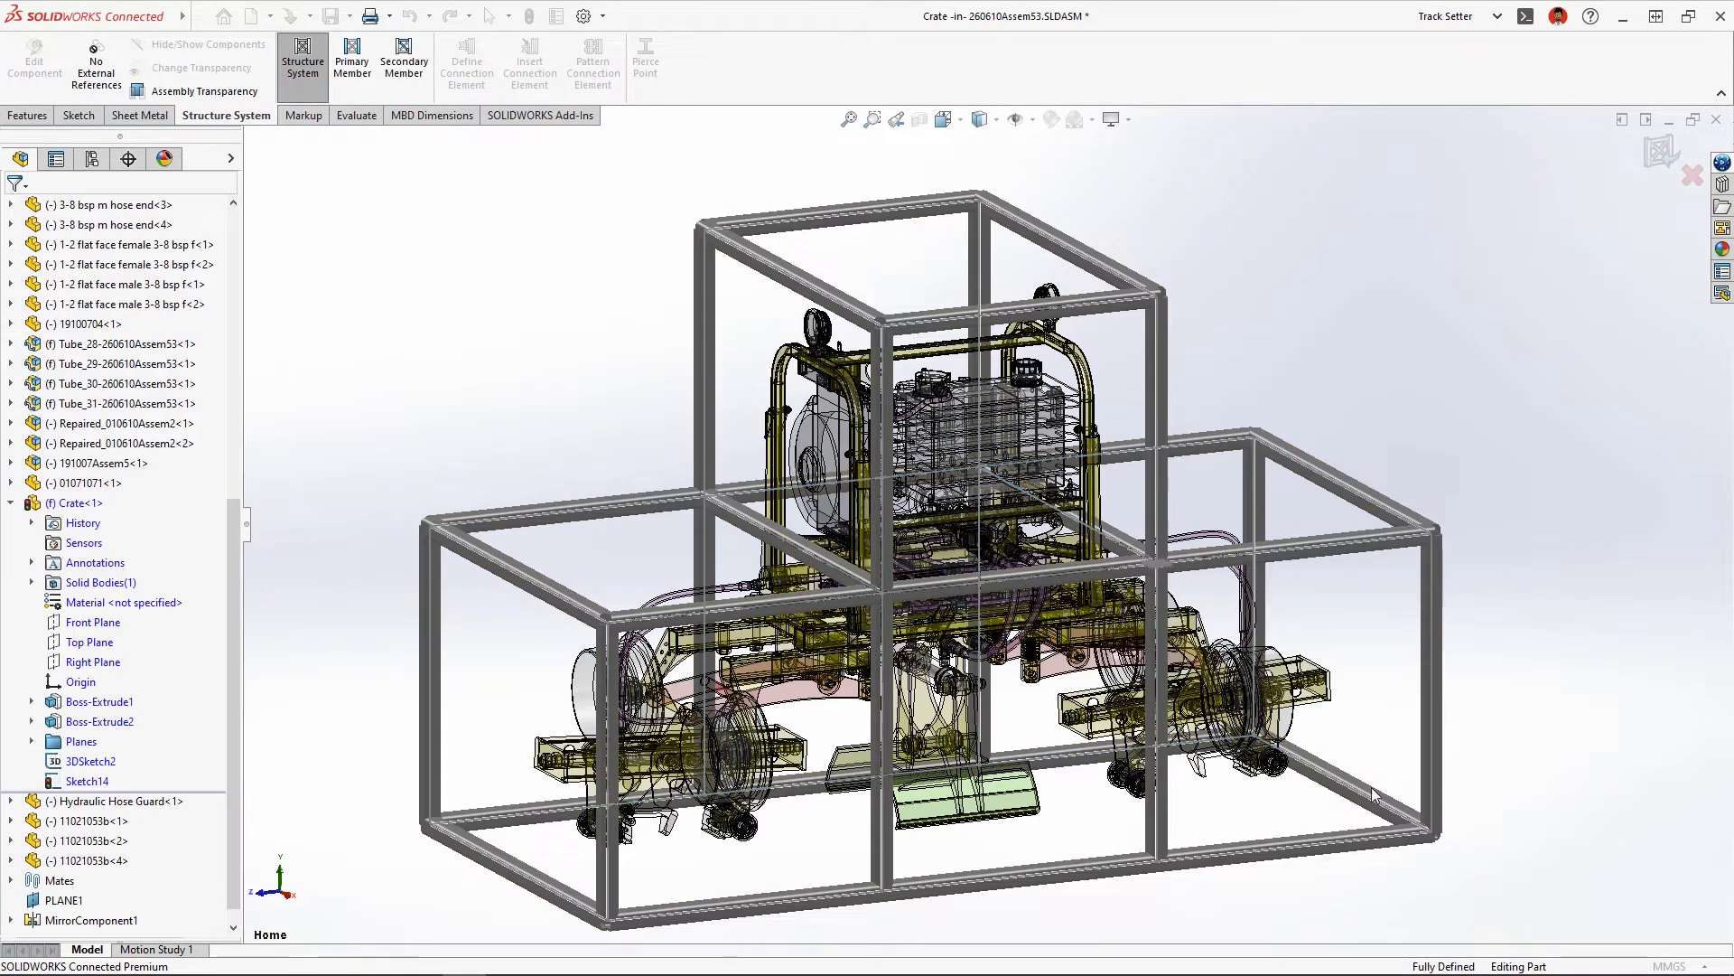
left_click(403, 61)
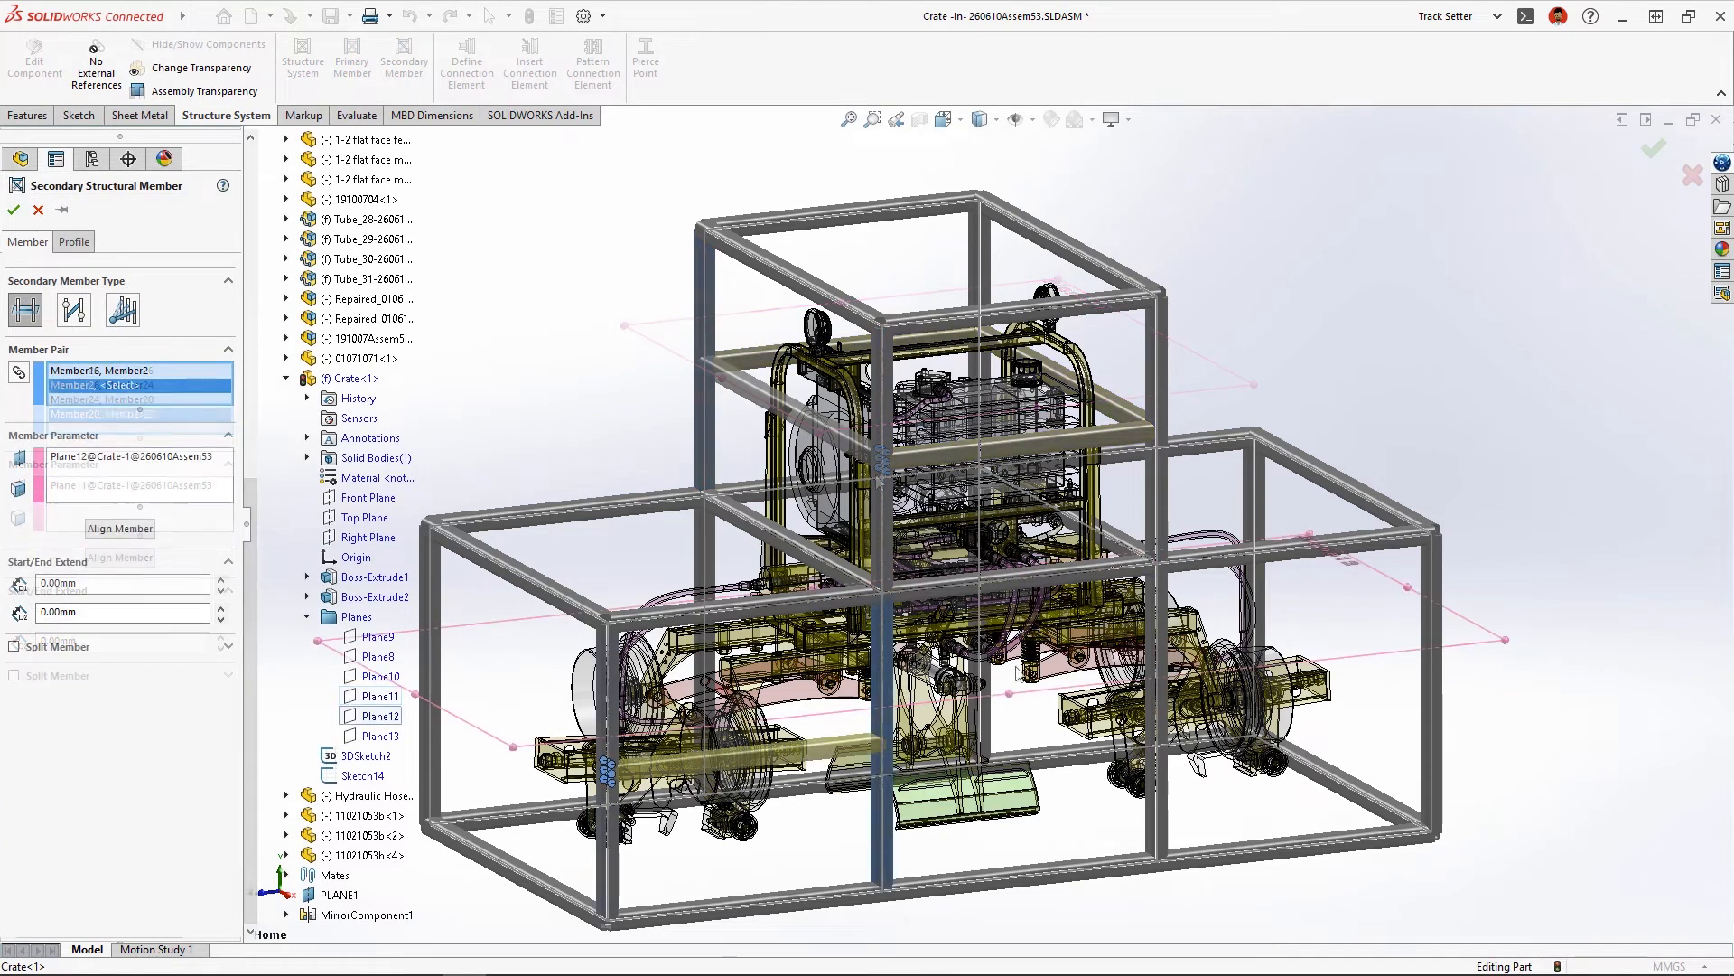
left_click(12, 210)
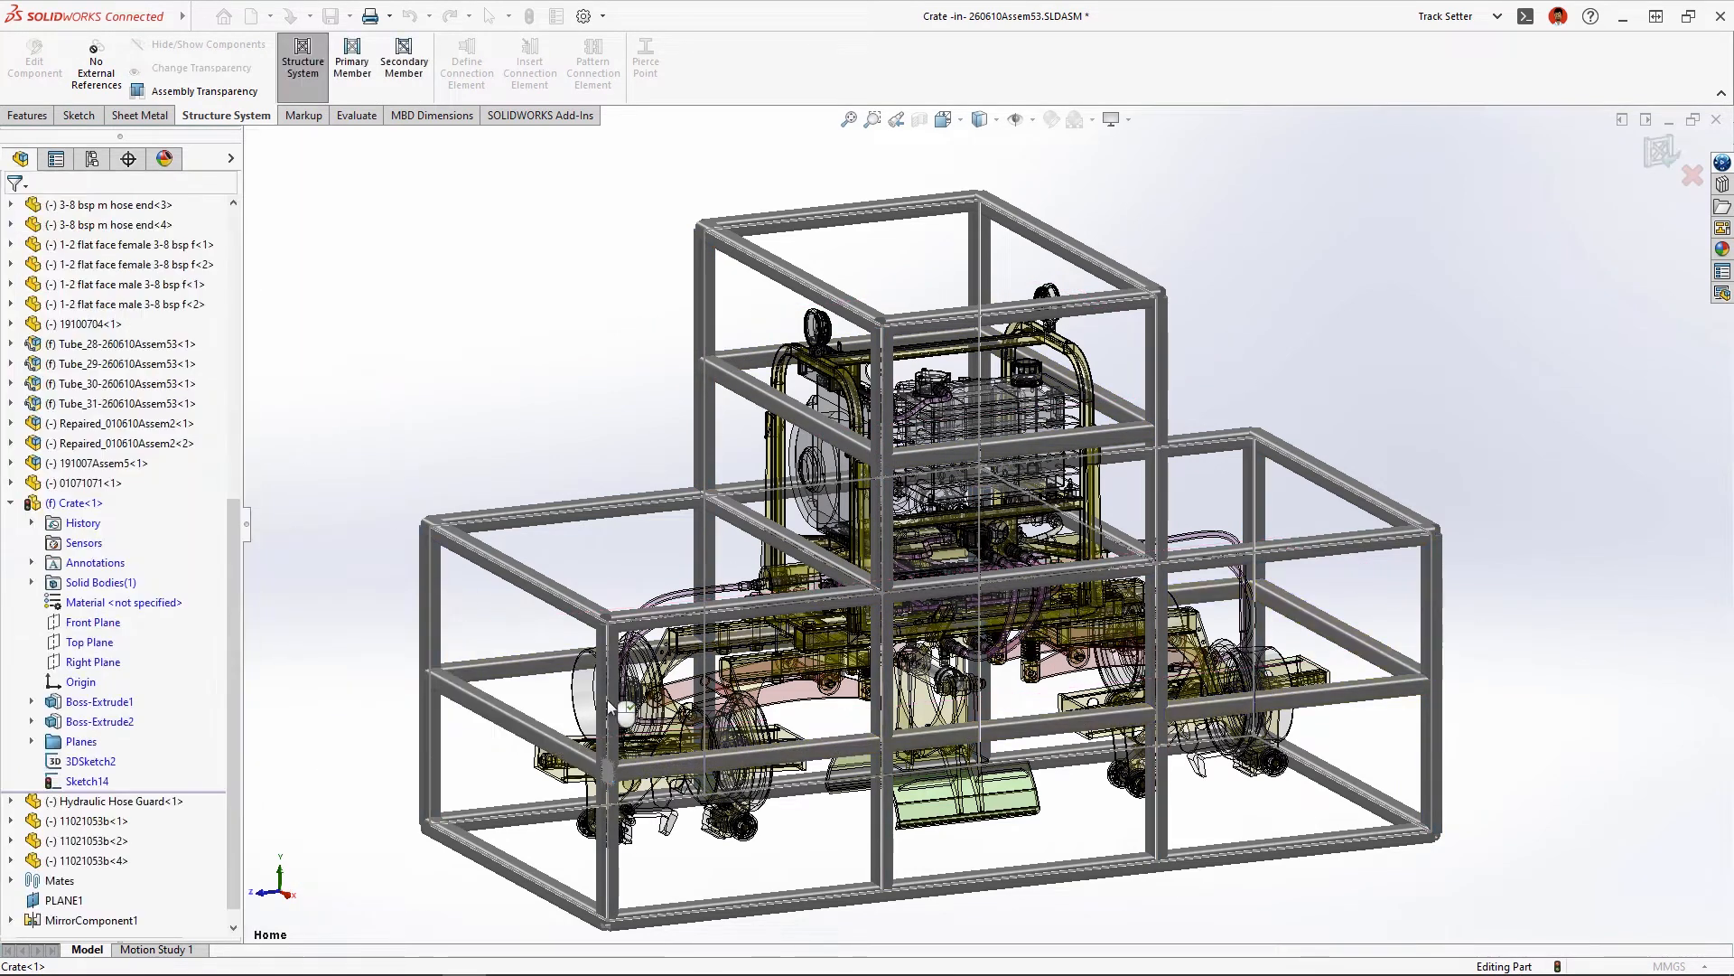
left_click(34, 63)
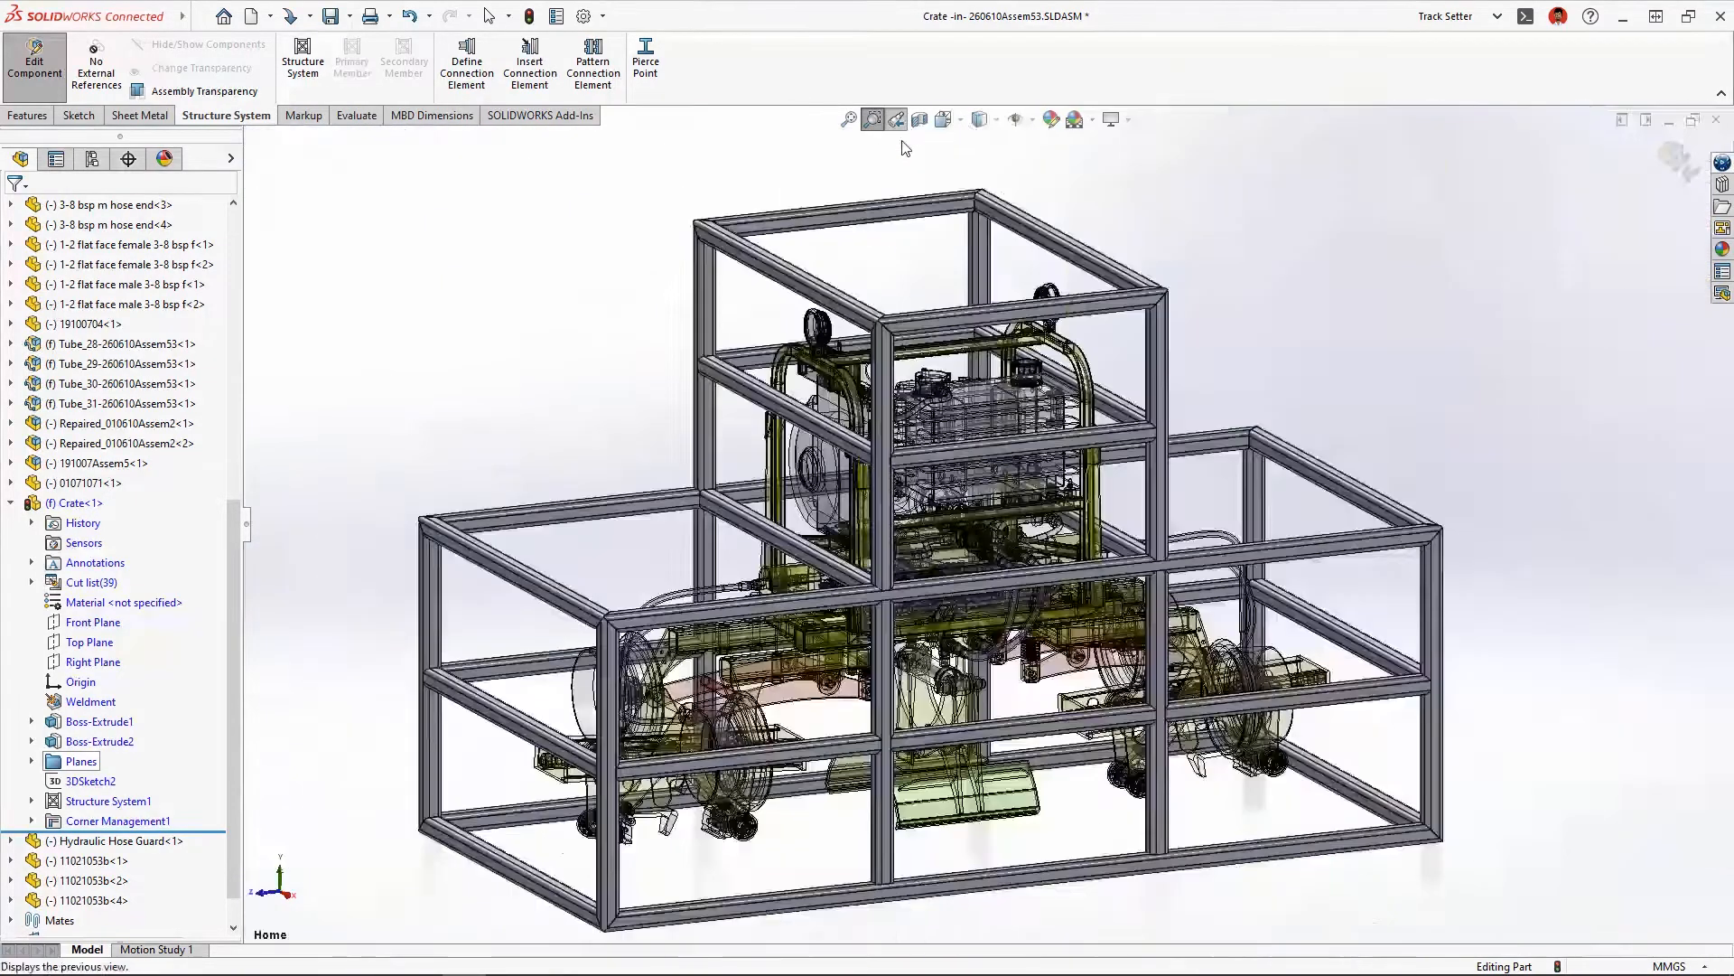
In Corner Management1, group Corner9's similar corners and make Member16 the trim tool member.
right_click(117, 819)
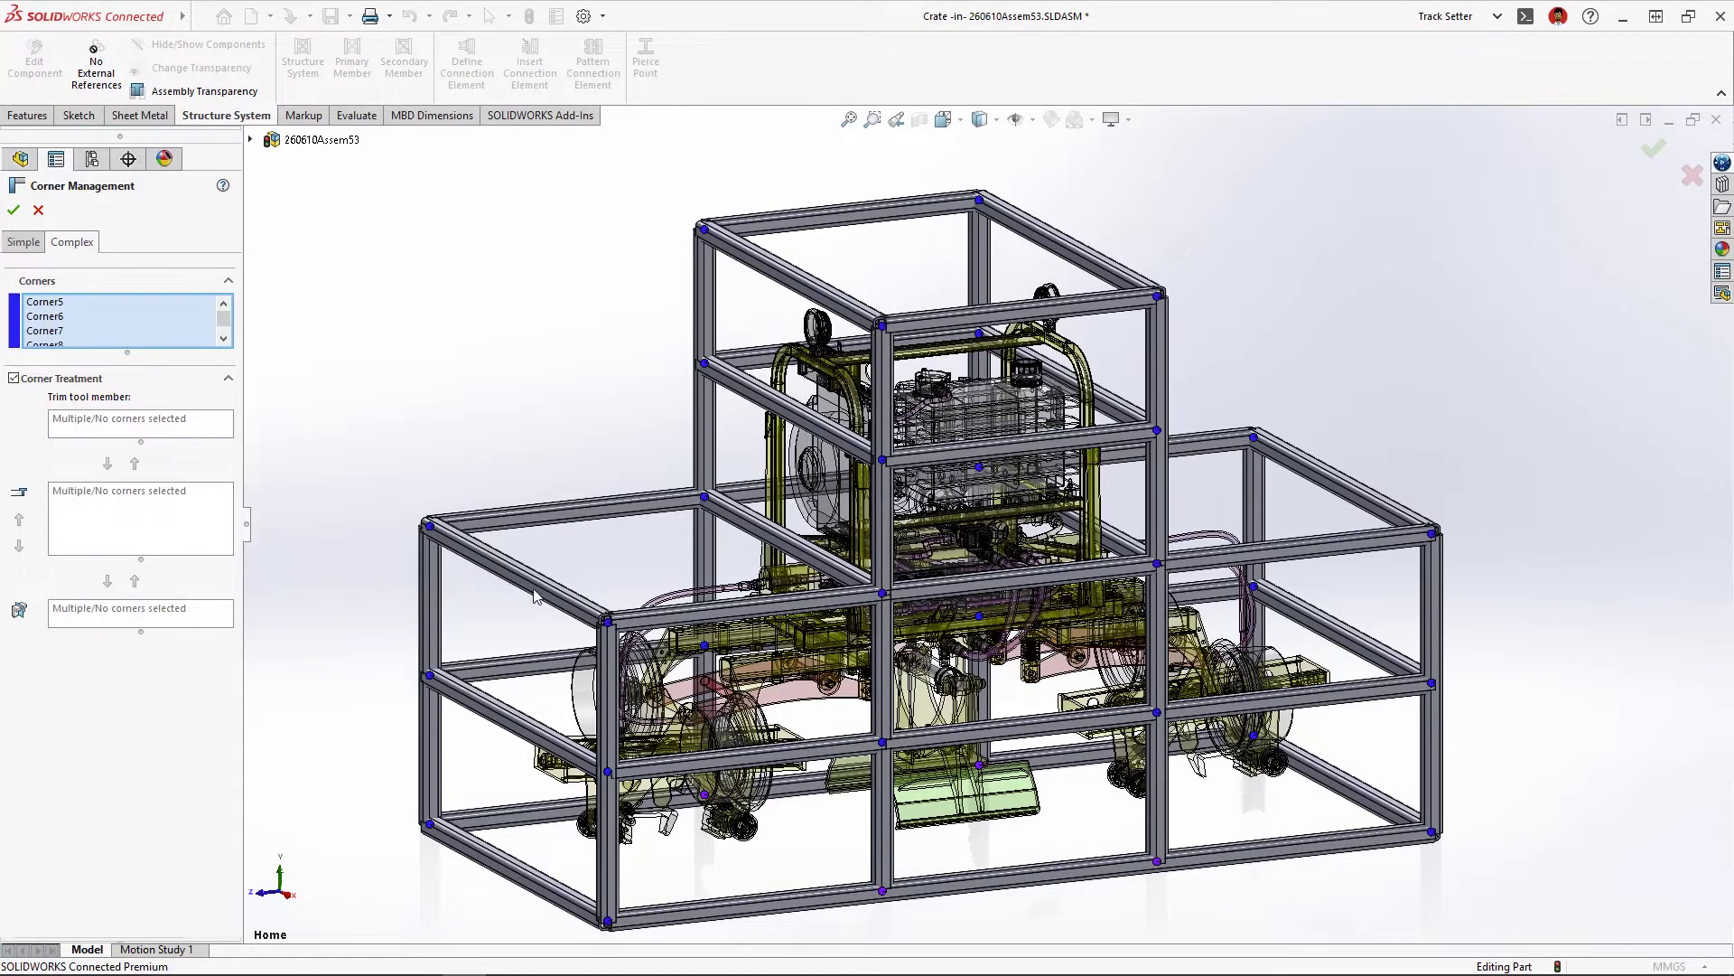
left_click(45, 317)
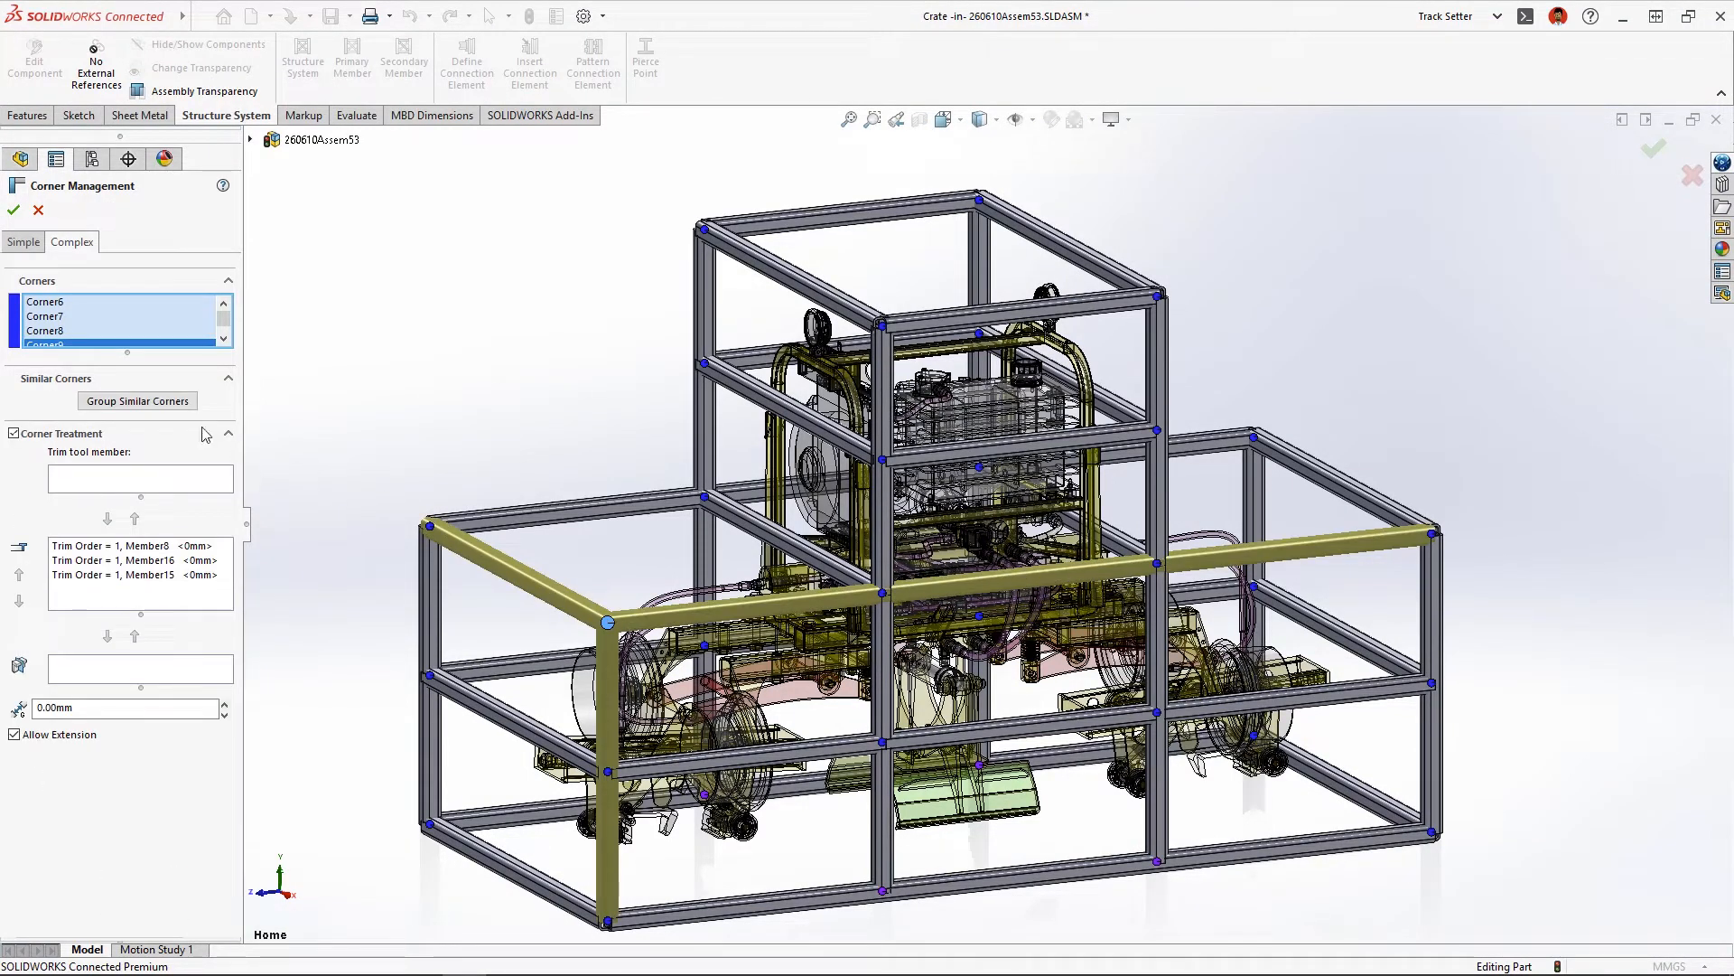
left_click(138, 401)
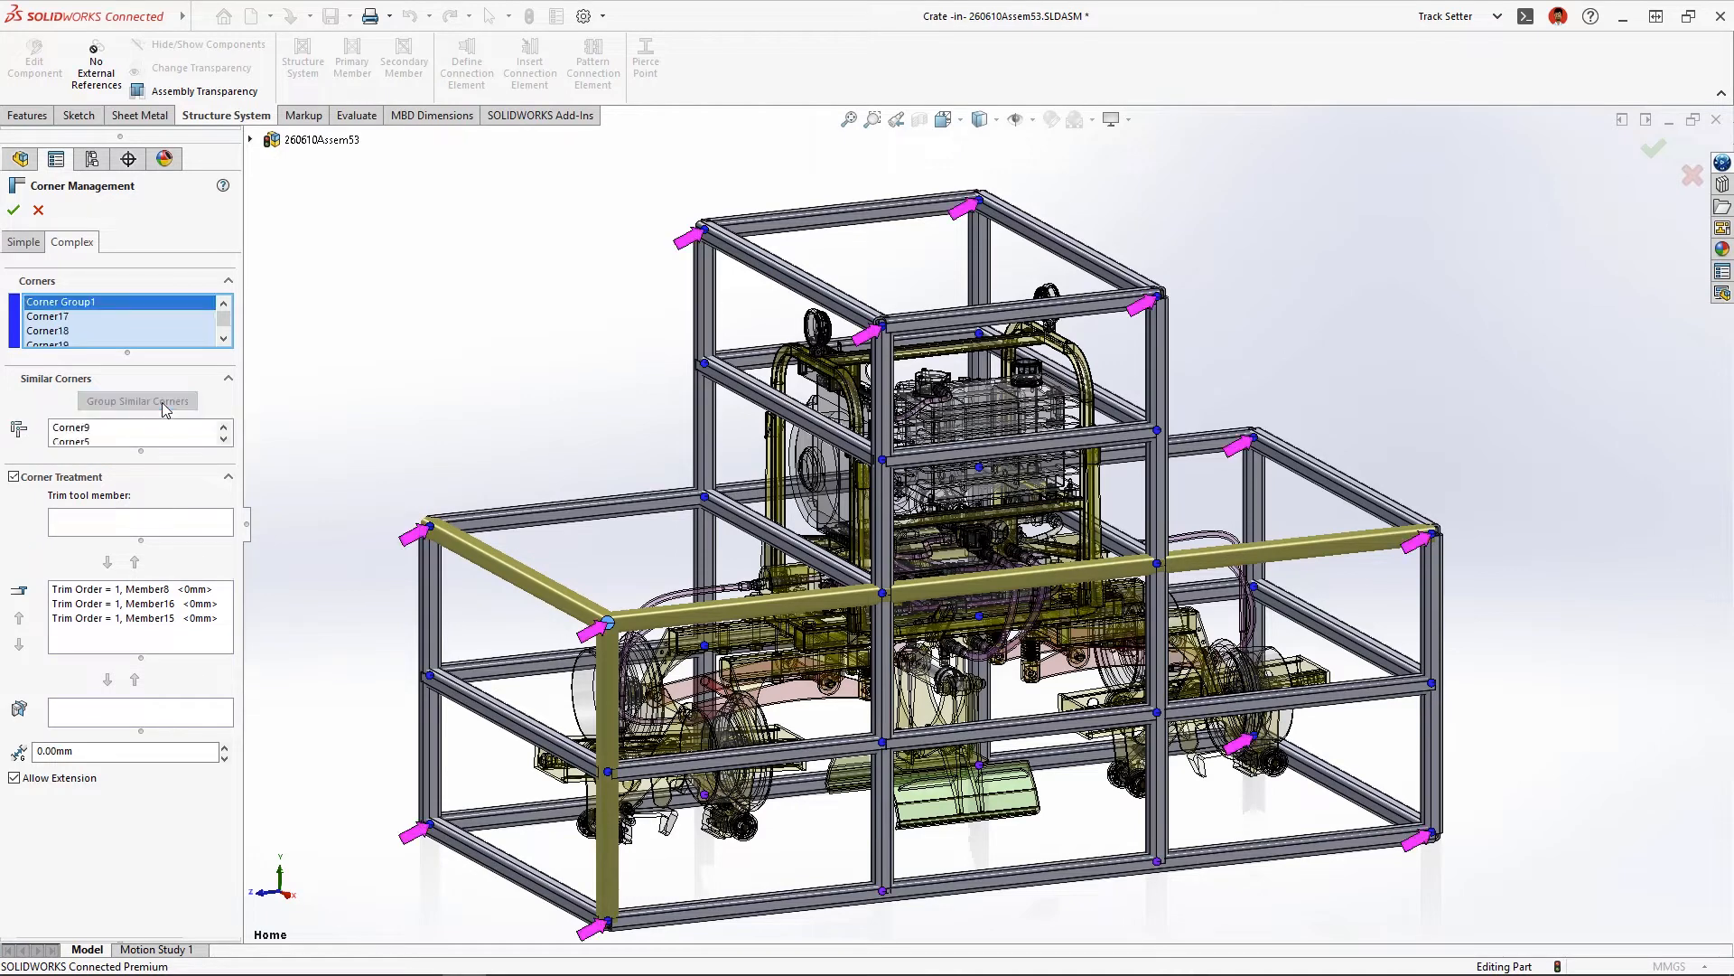
left_click(138, 401)
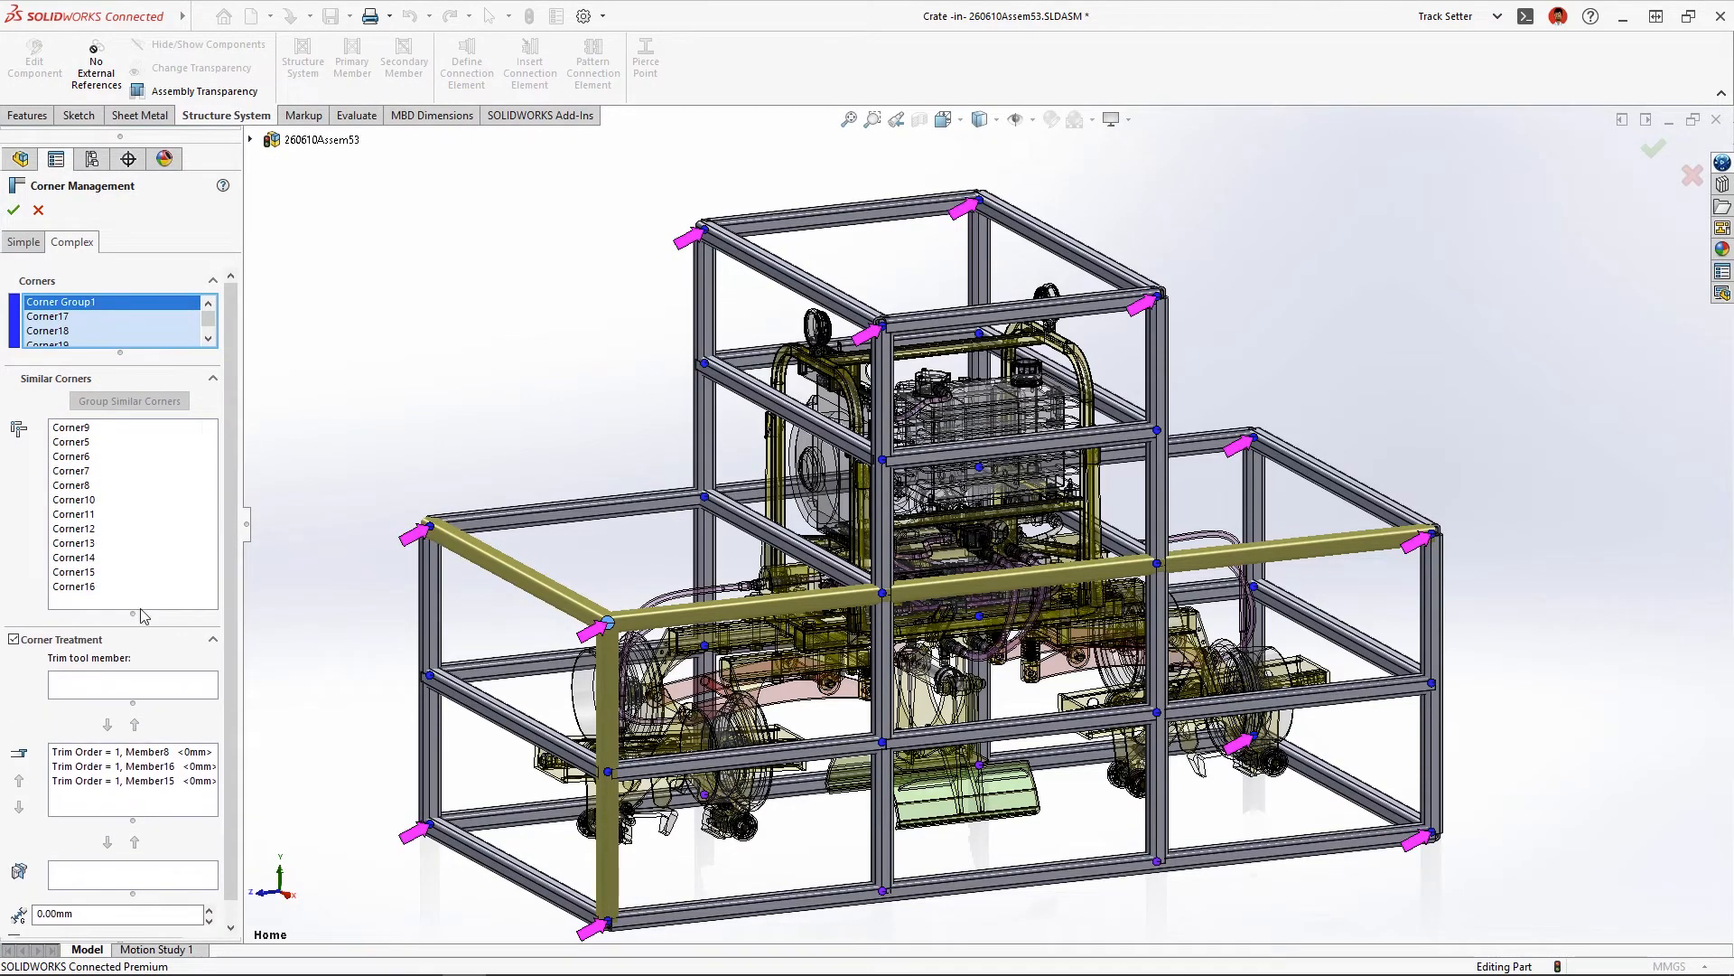
mouse_move(125, 510)
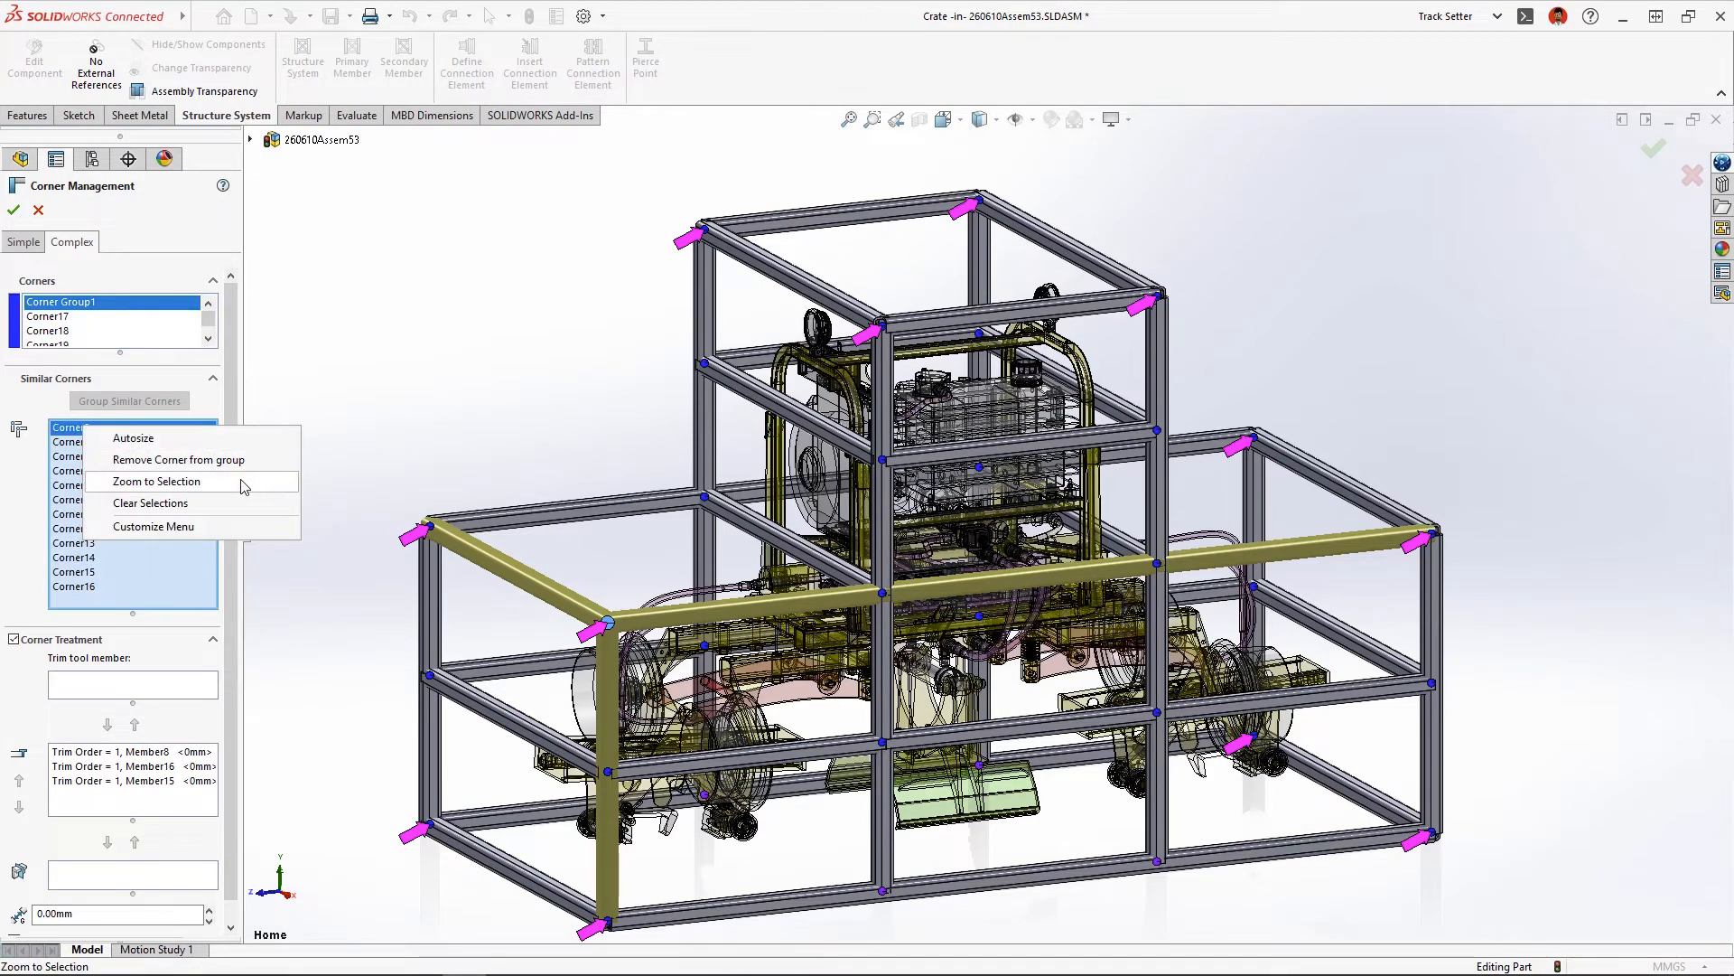
left_click(156, 482)
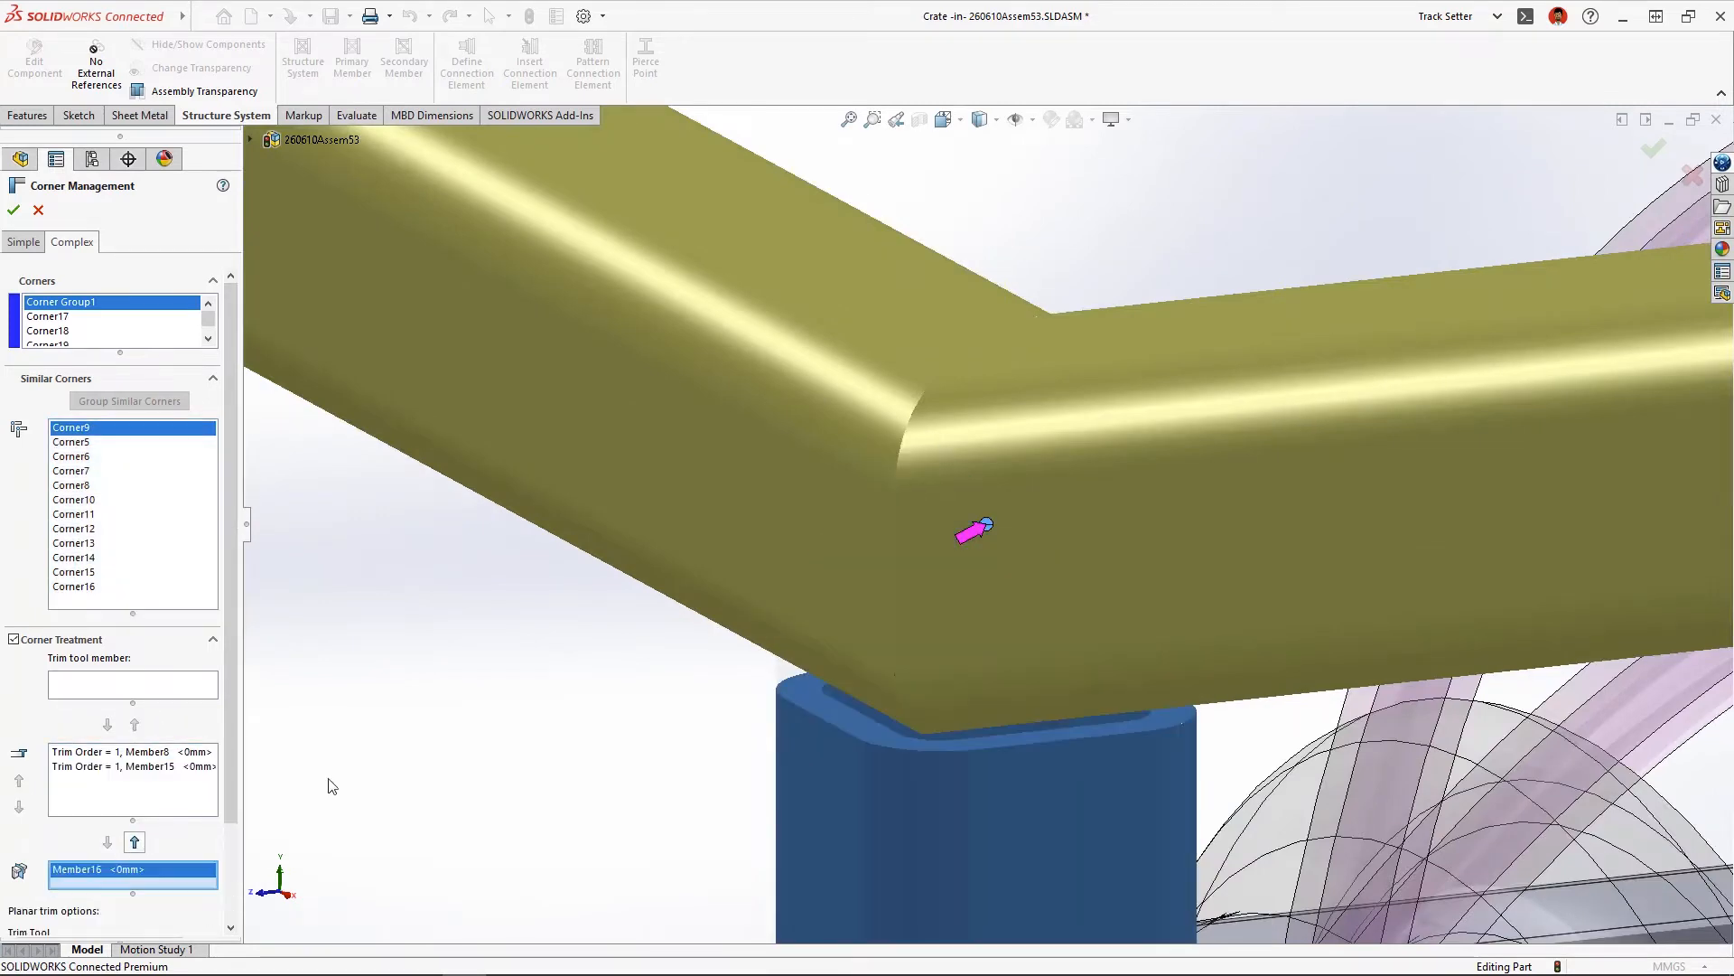
left_click(11, 211)
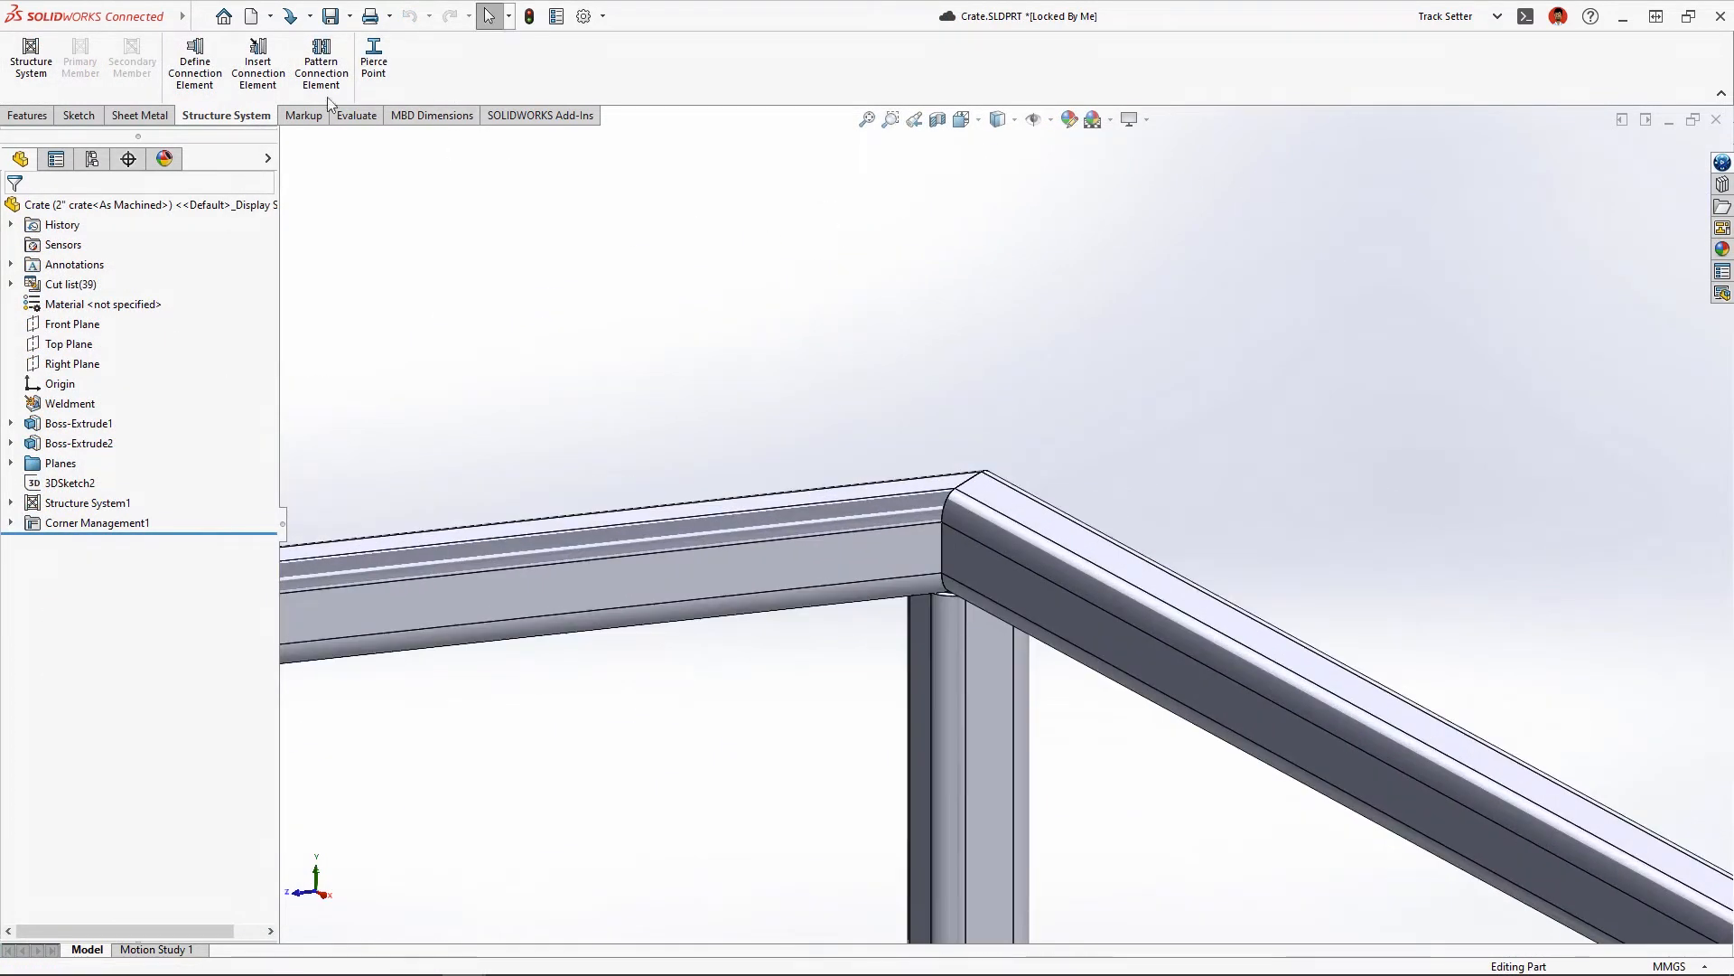
Insert a size 85 Sample Gusset Plate at a frame corner and pattern it to similar corners.
left_click(256, 58)
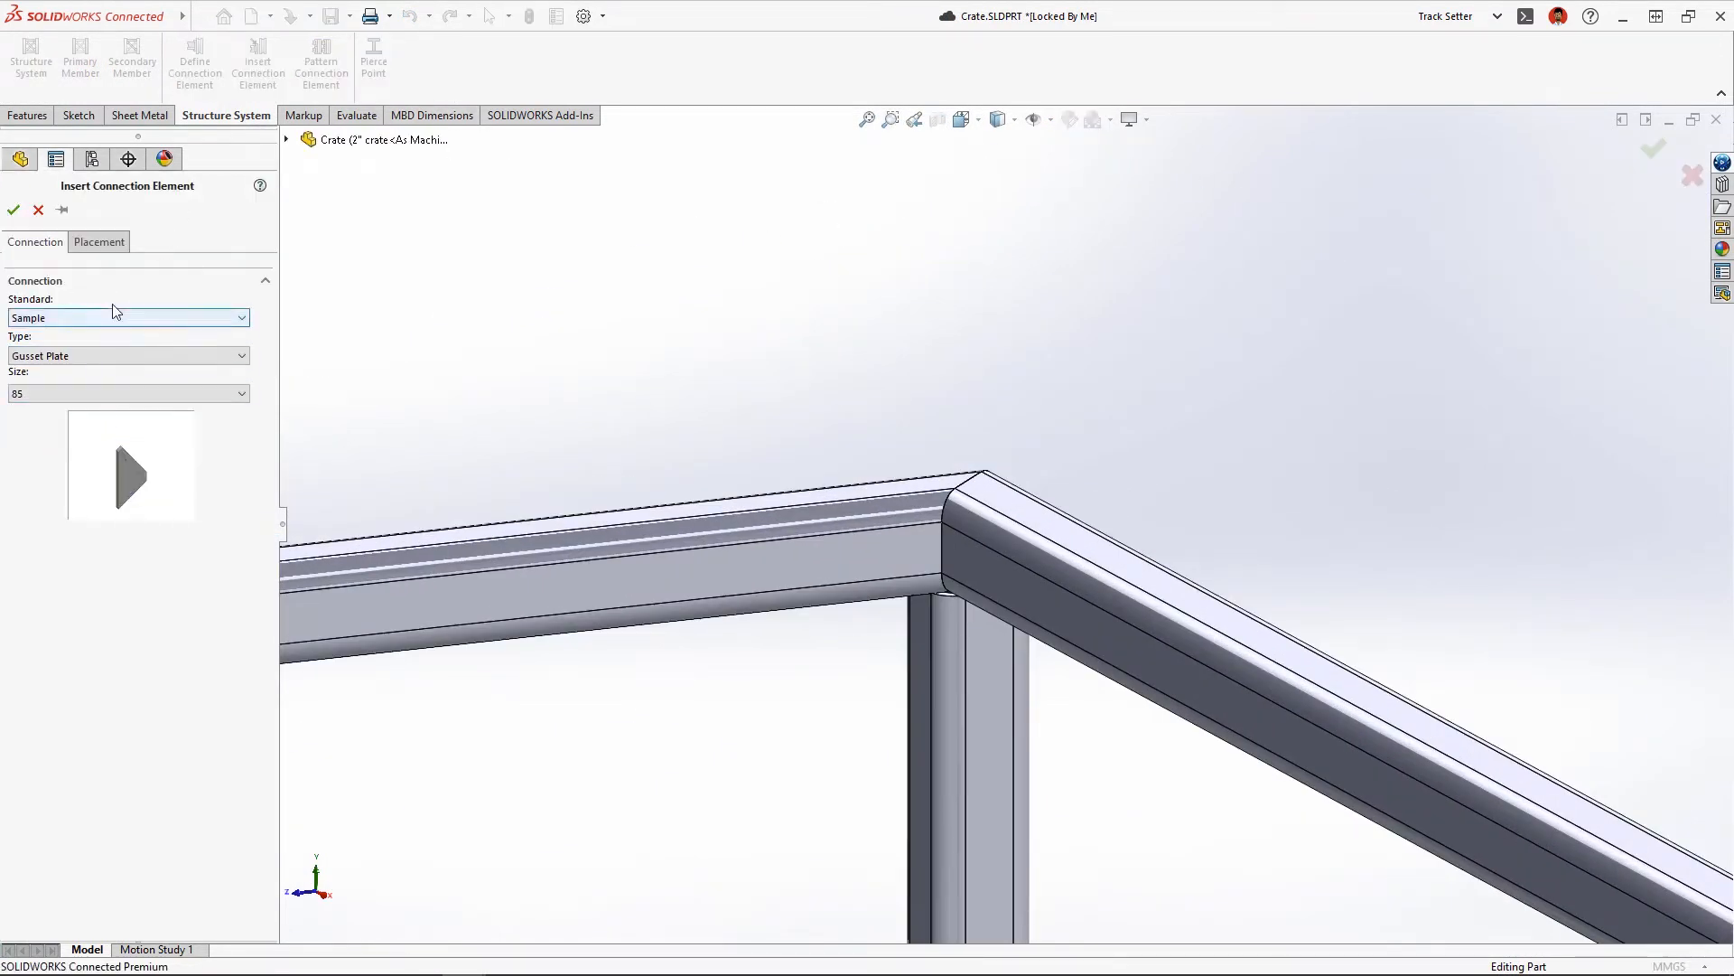
left_click(13, 211)
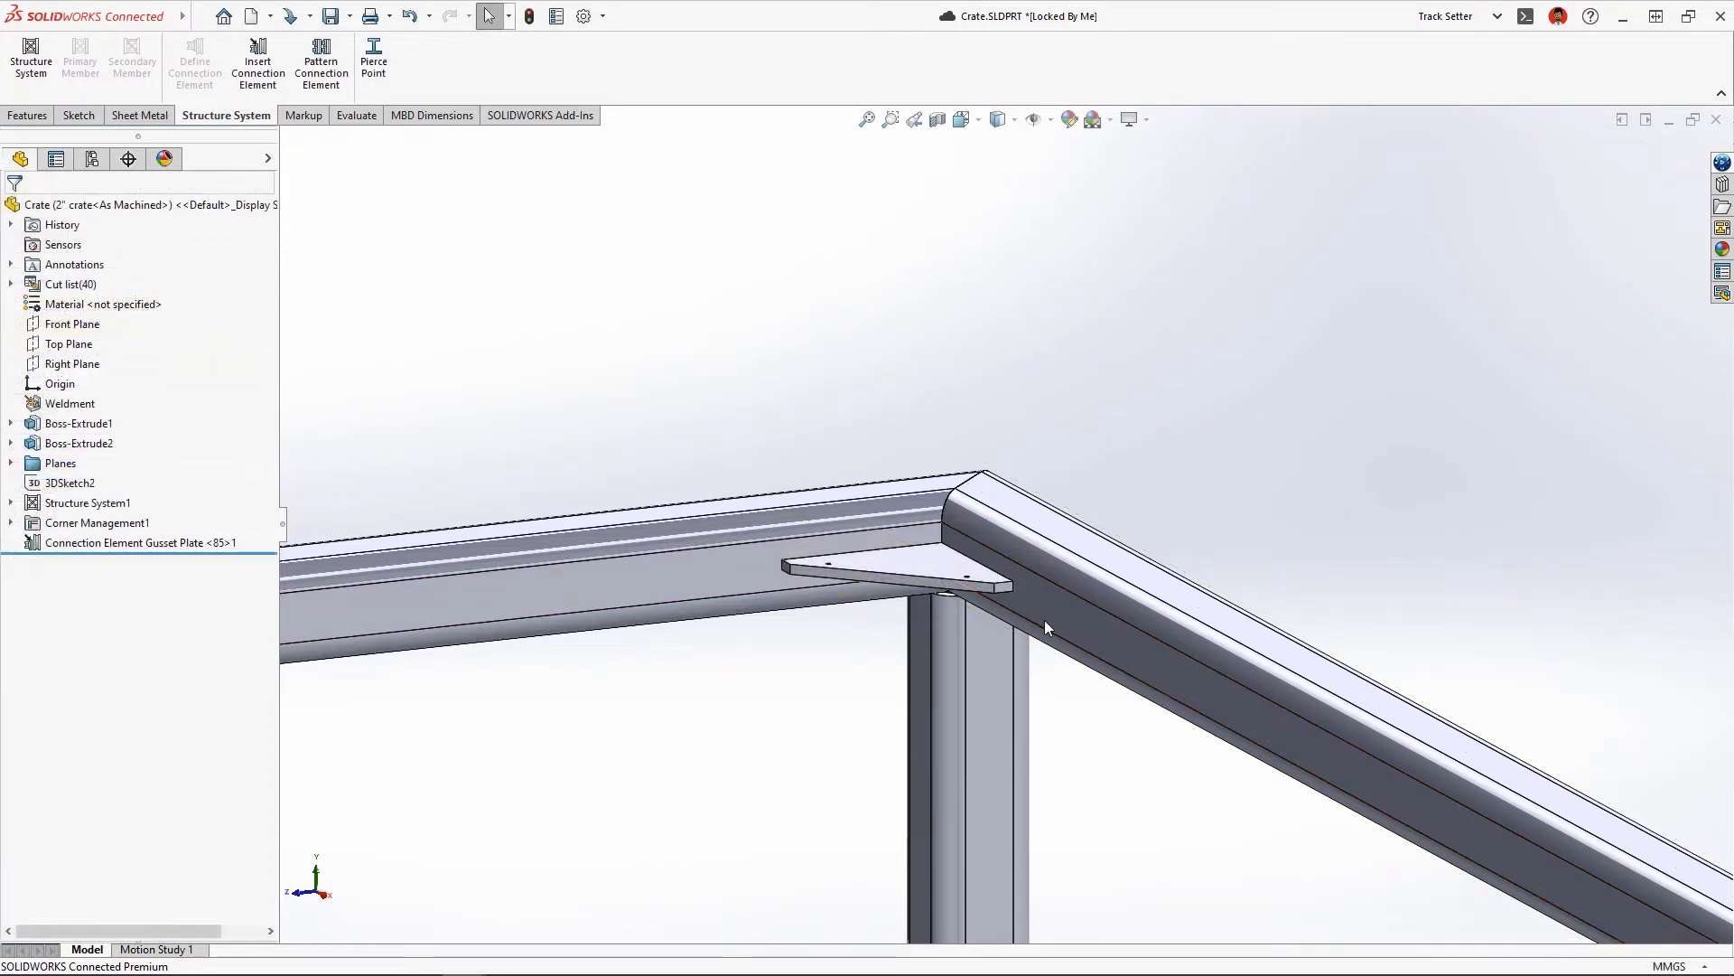
left_click(892, 118)
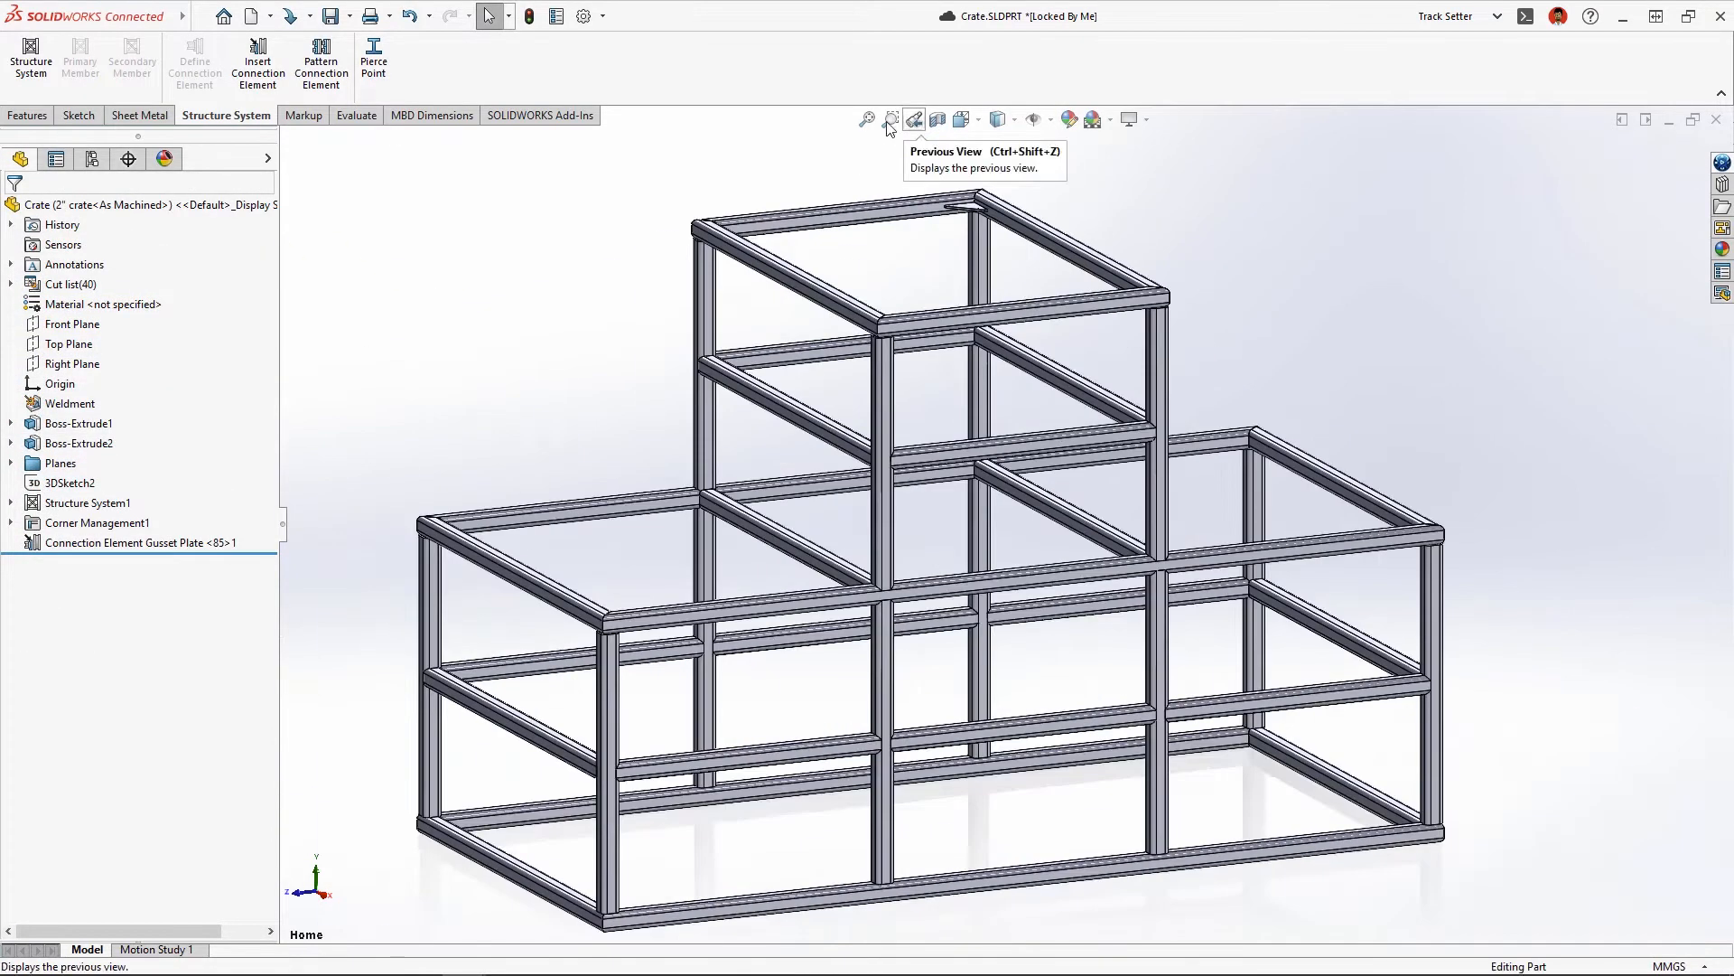
left_click(320, 59)
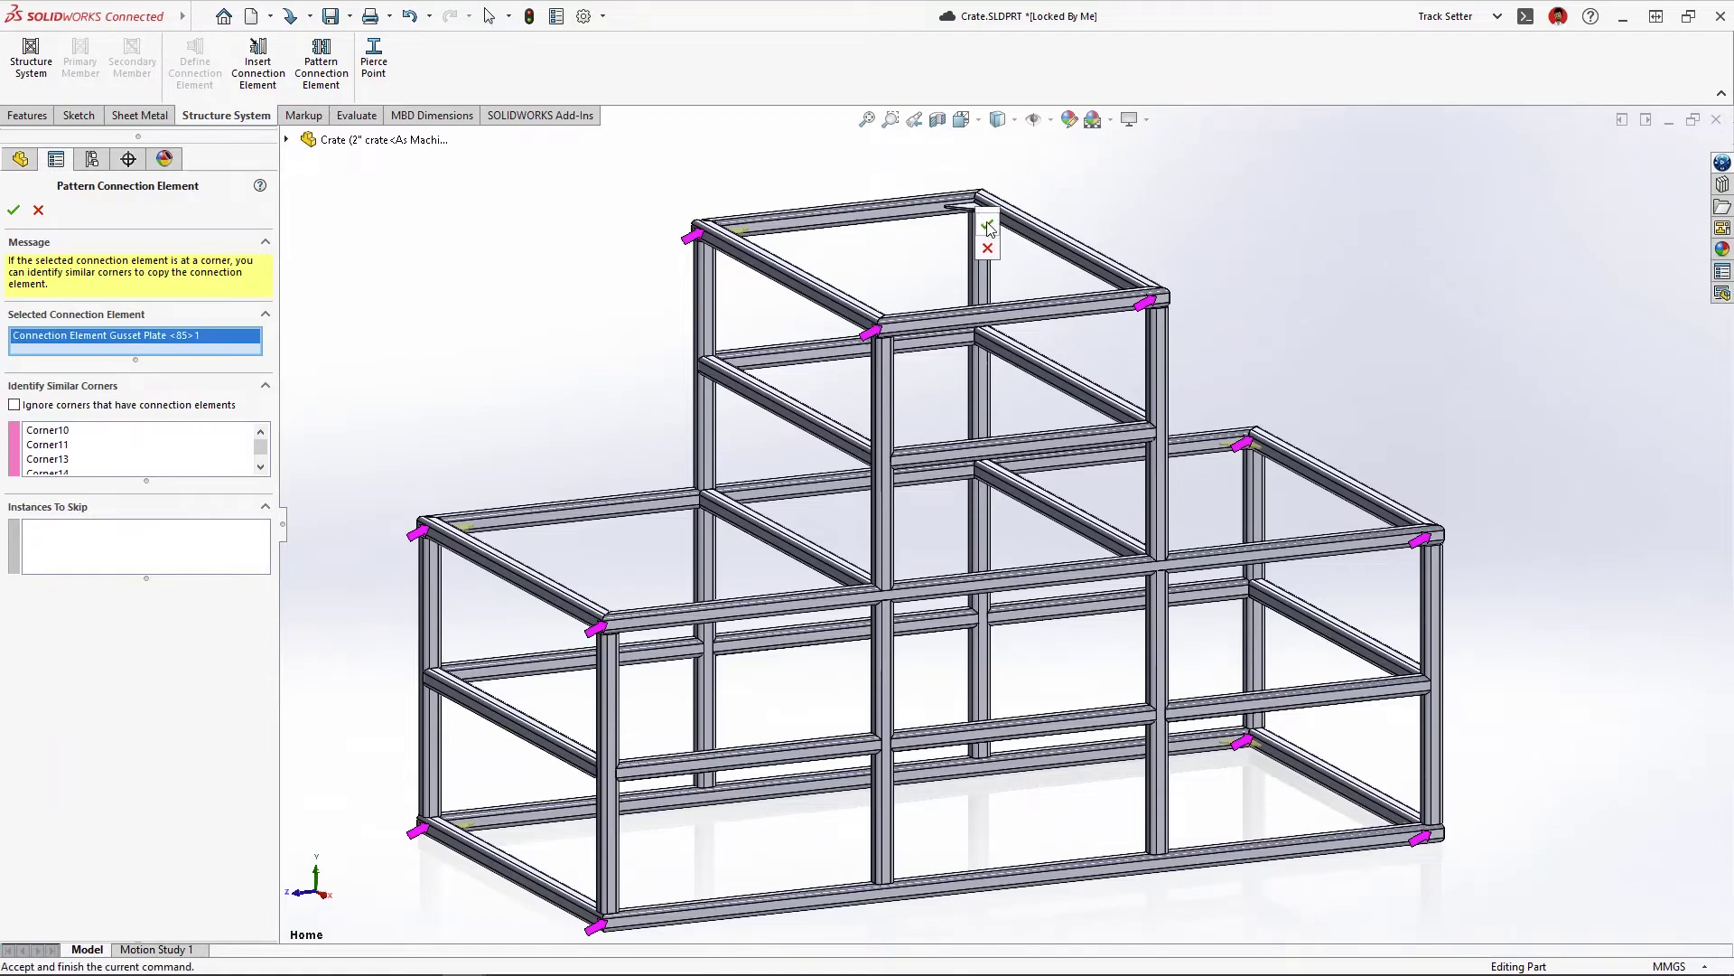
left_click(14, 211)
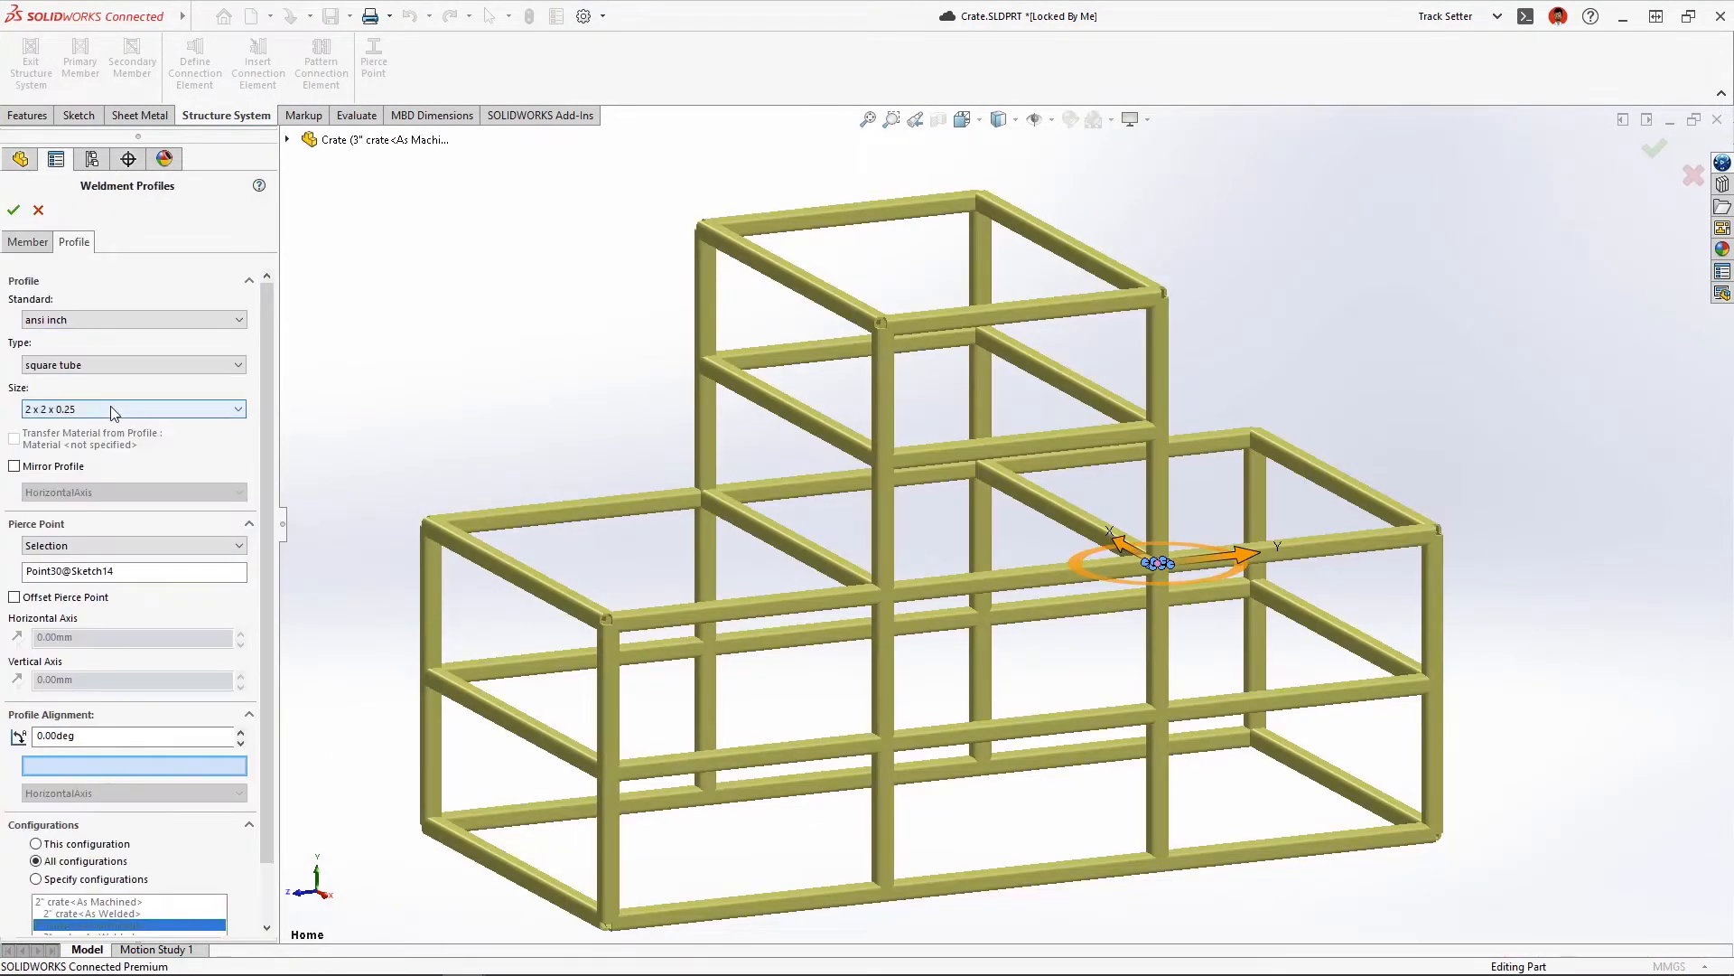
Change the square tube profile to 3 x 3 x 0.25 for this configuration only.
left_click(133, 408)
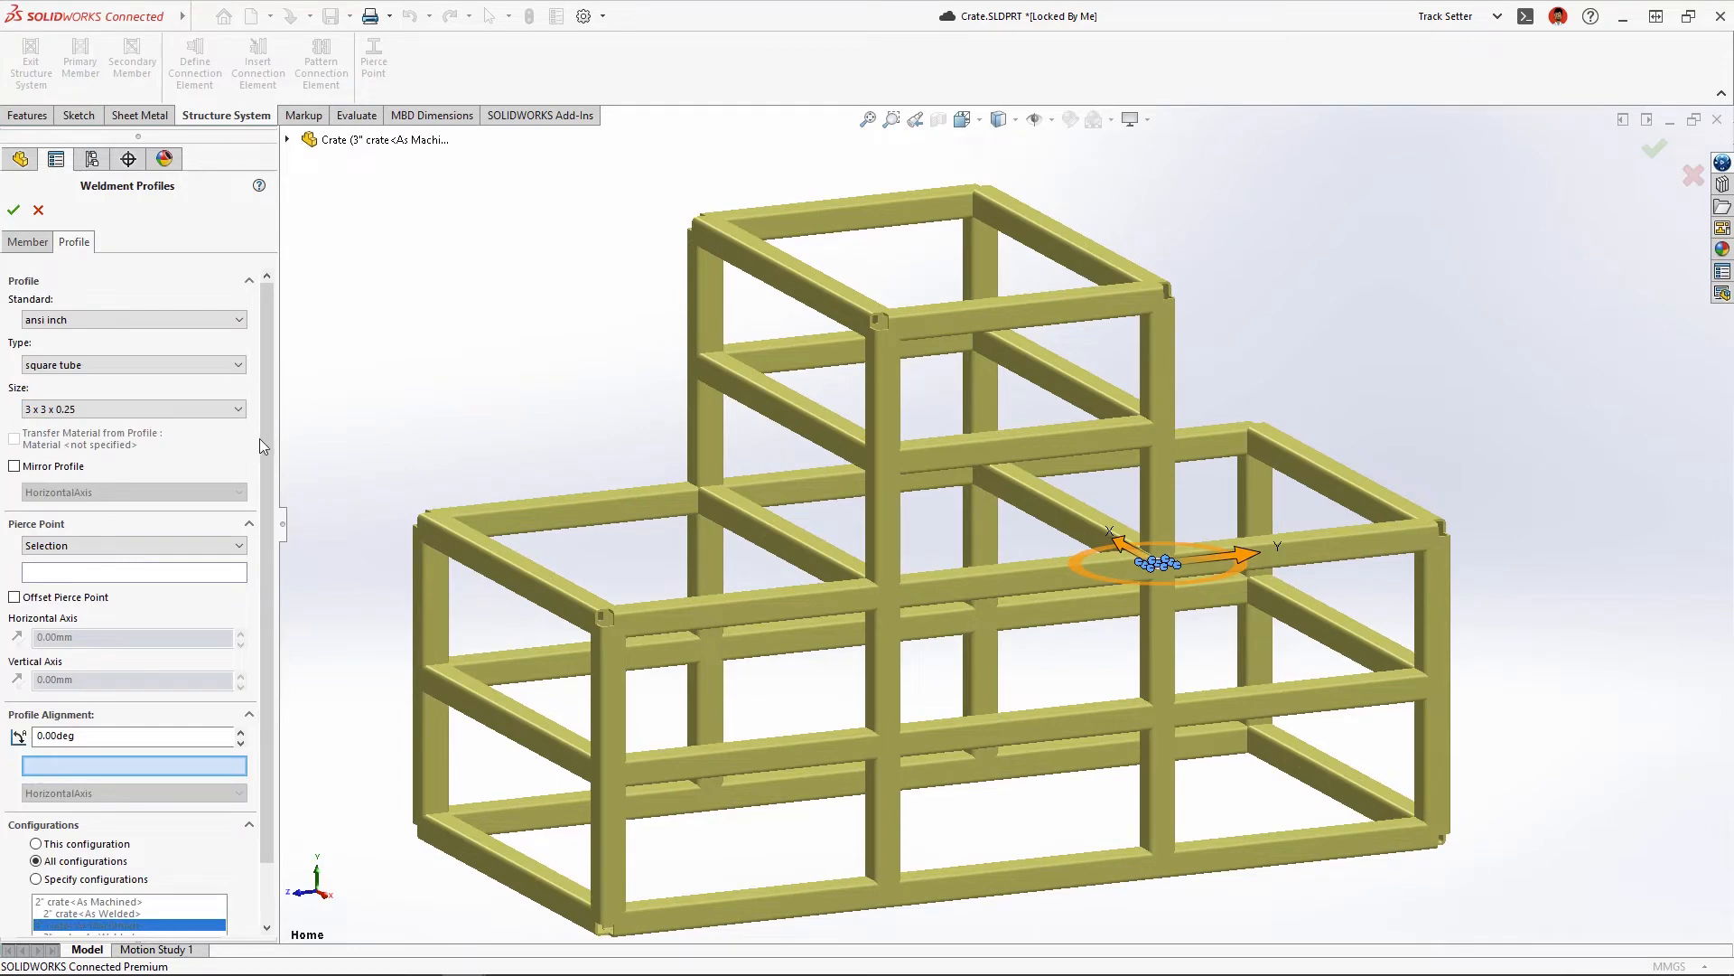
scroll("down", 3)
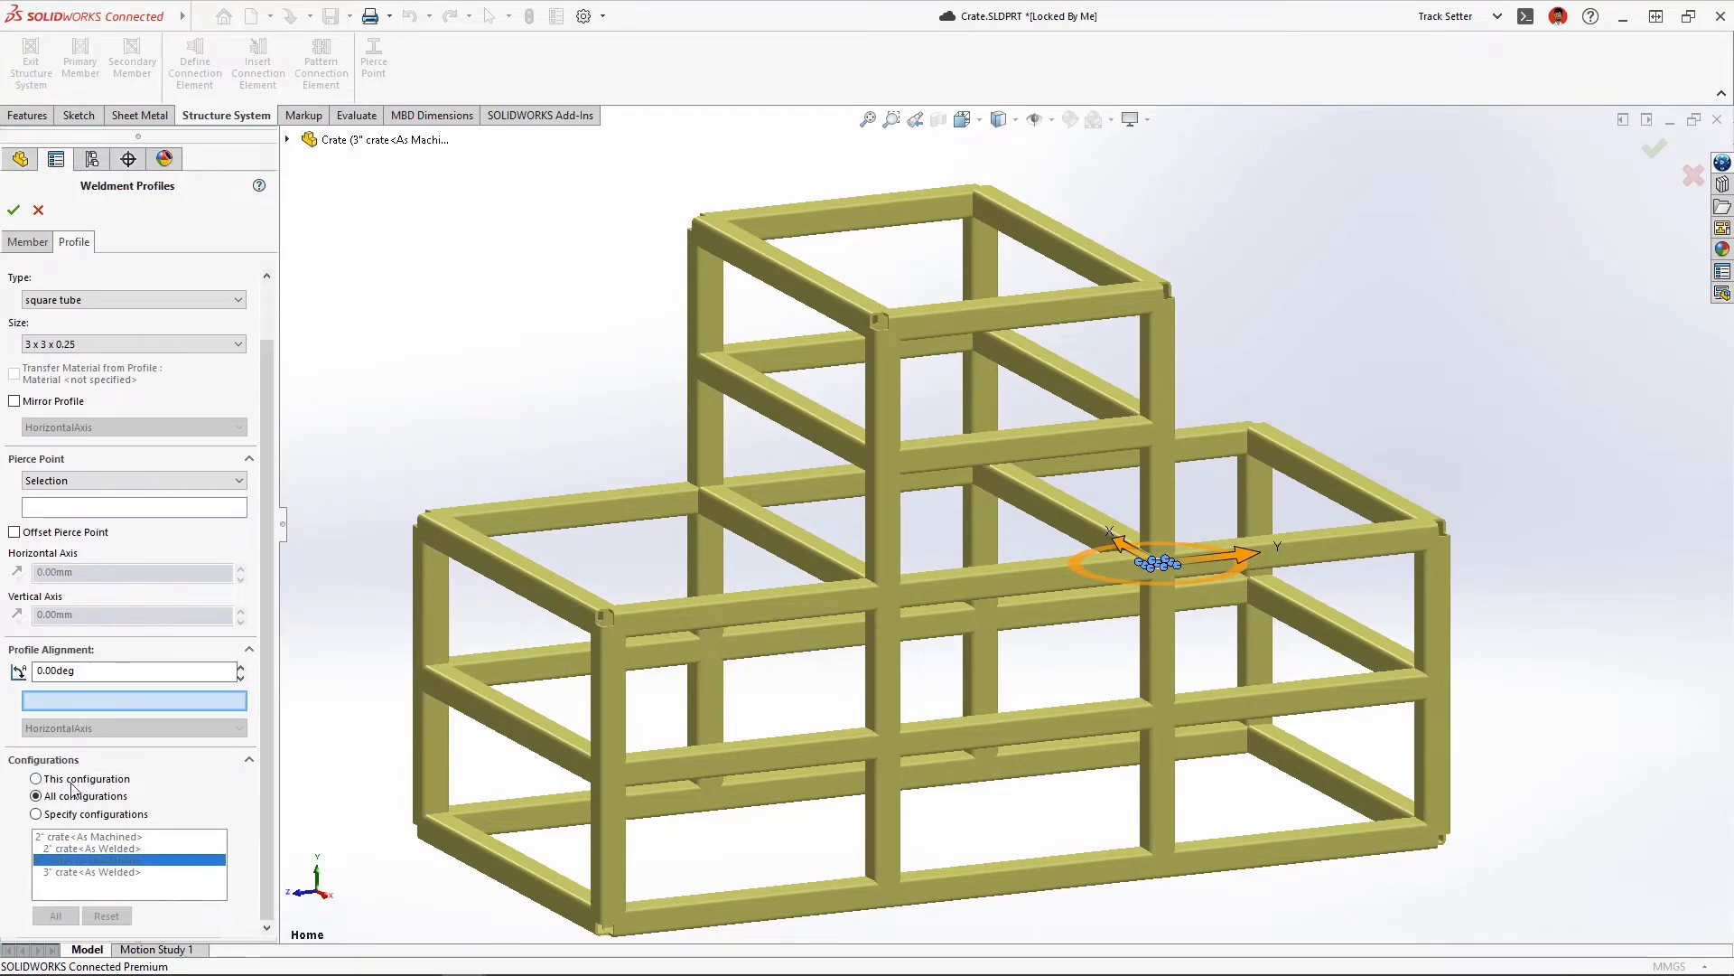
left_click(36, 813)
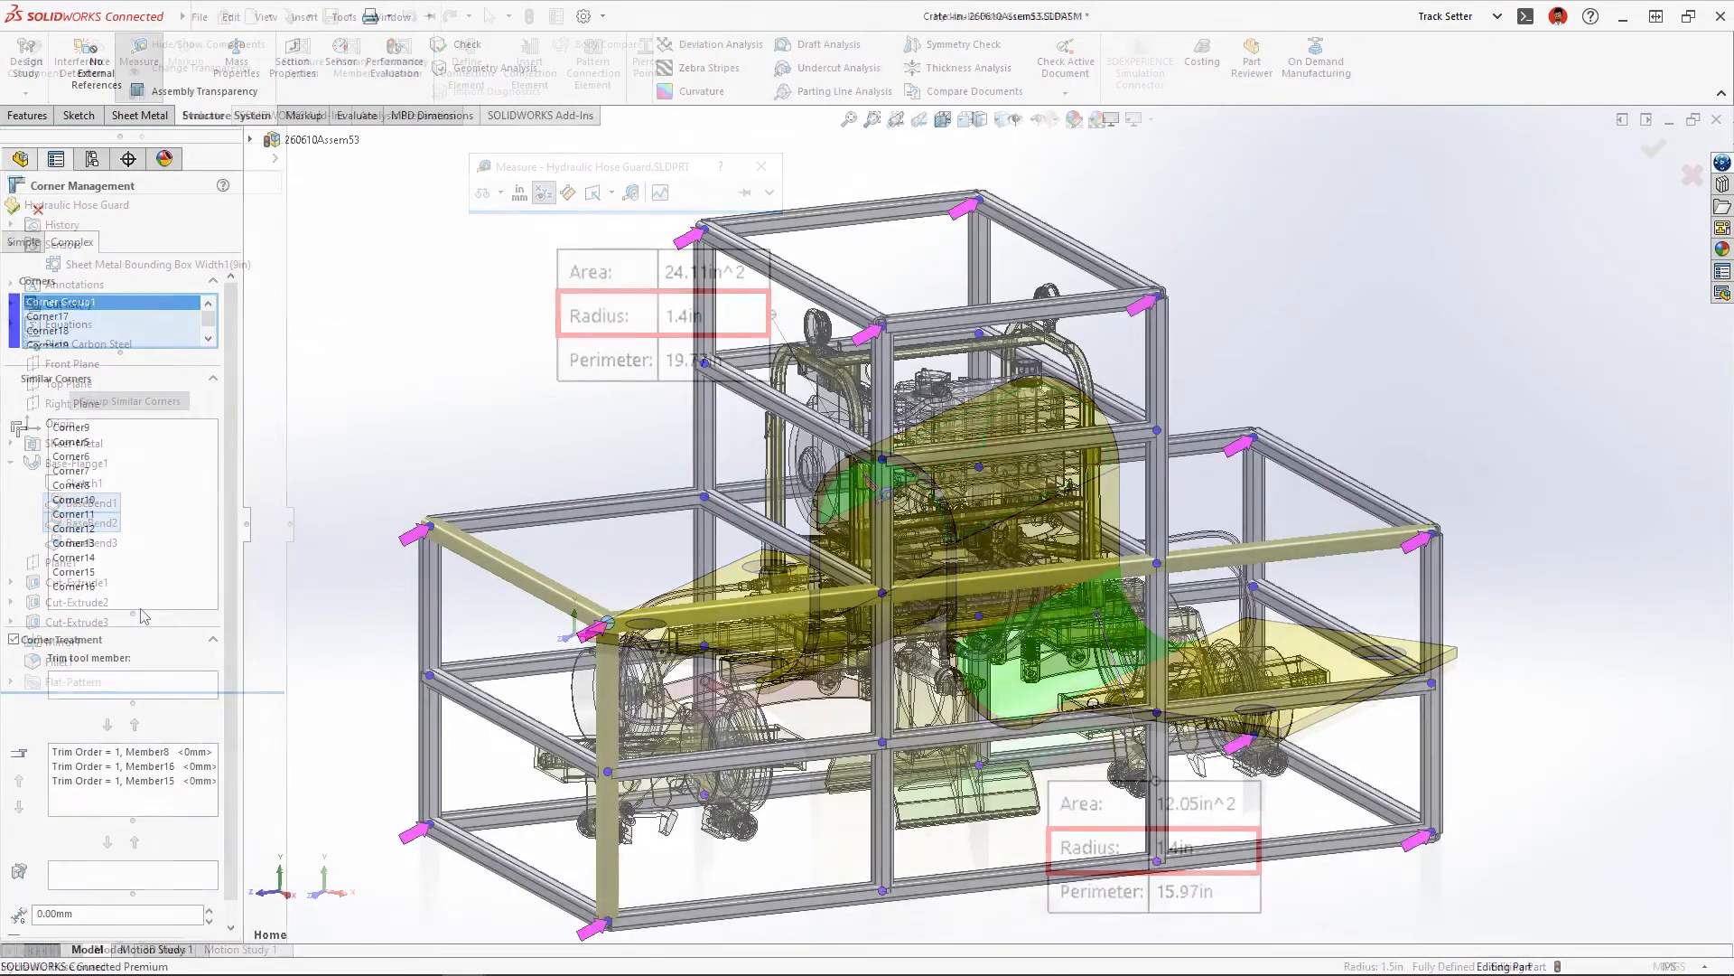
left_click(759, 166)
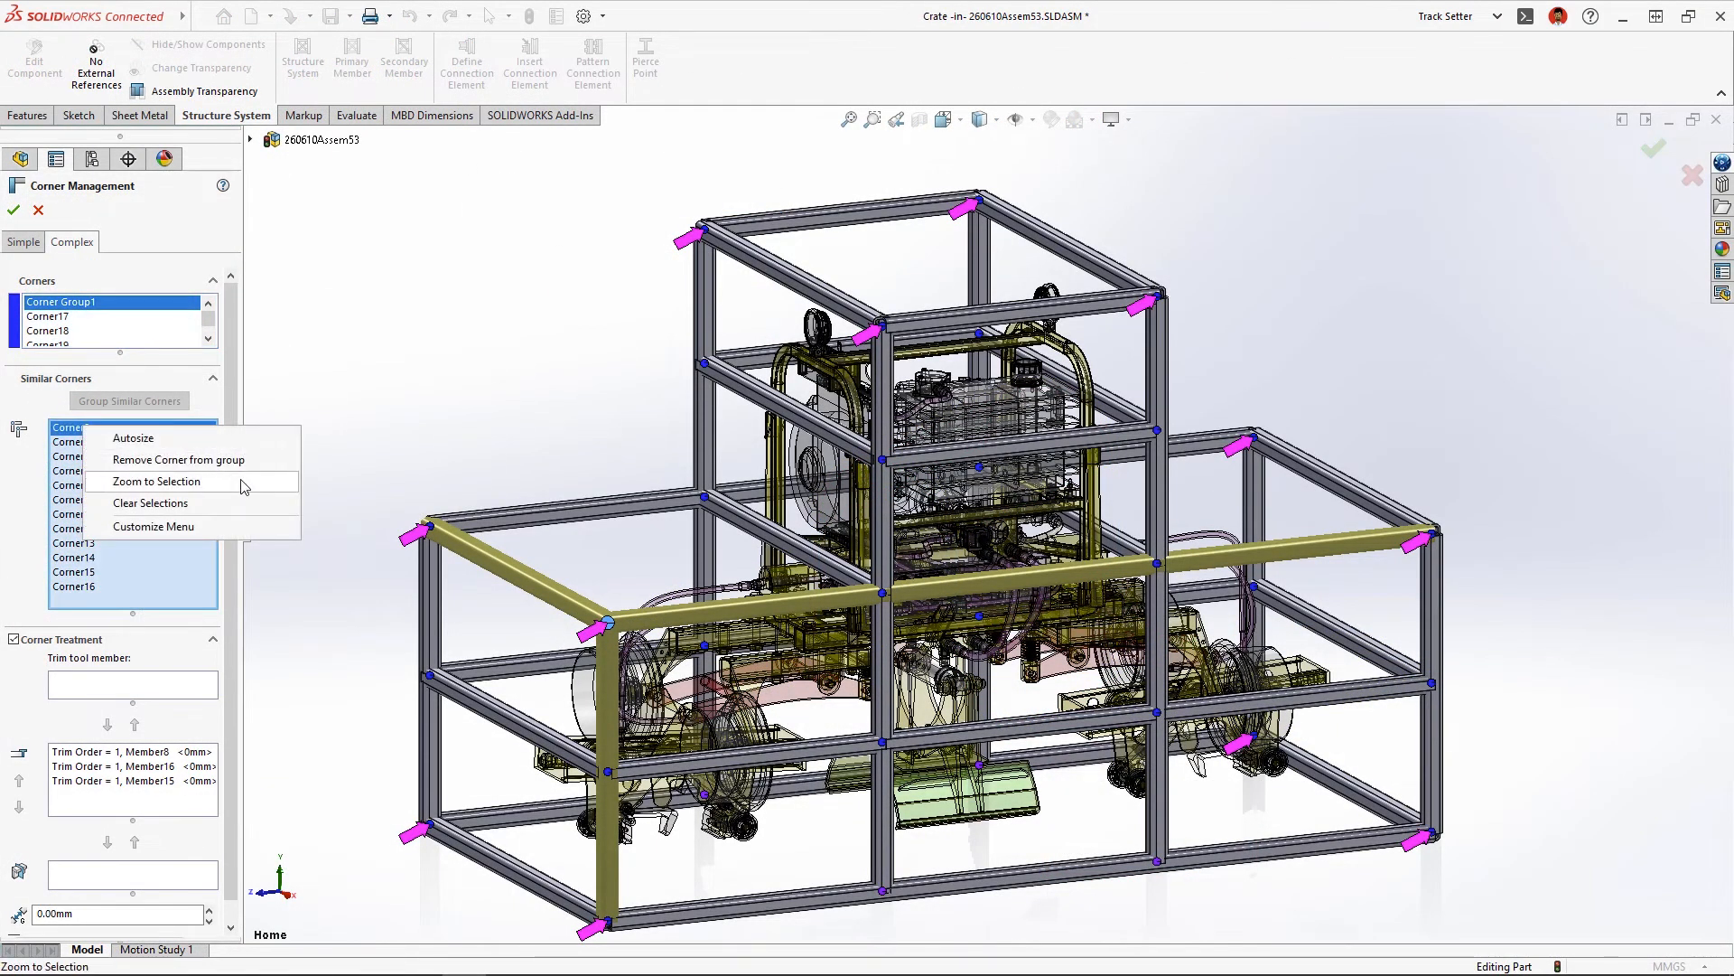
left_click(158, 481)
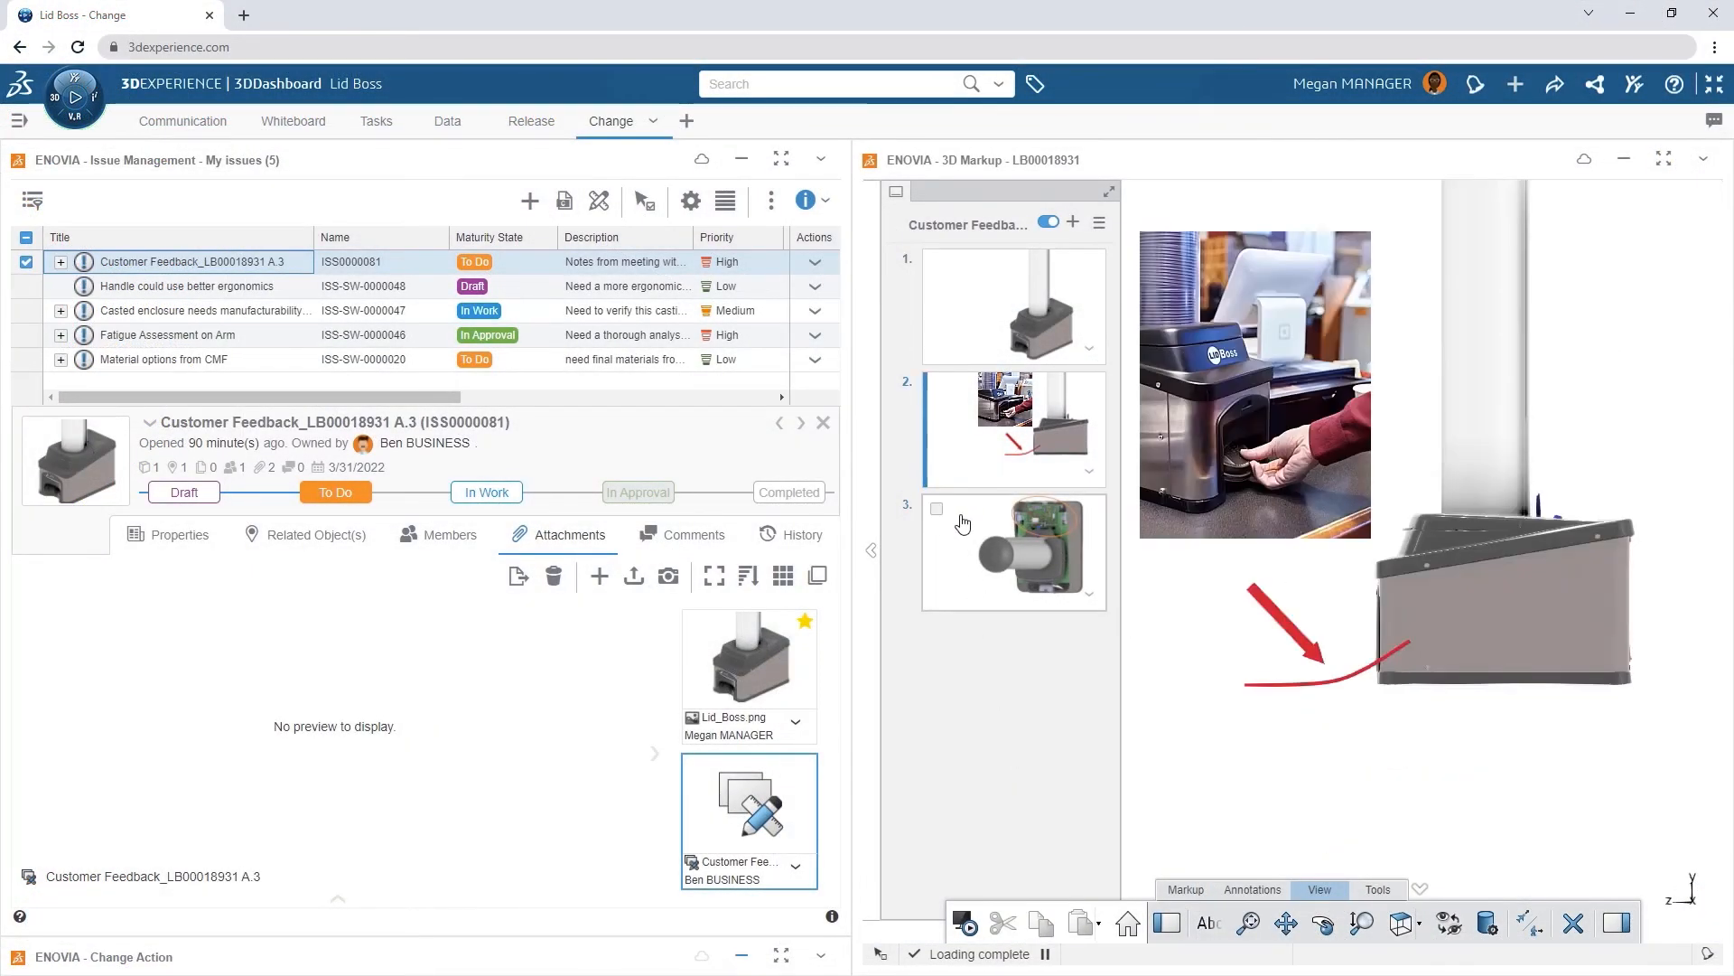
left_click(319, 534)
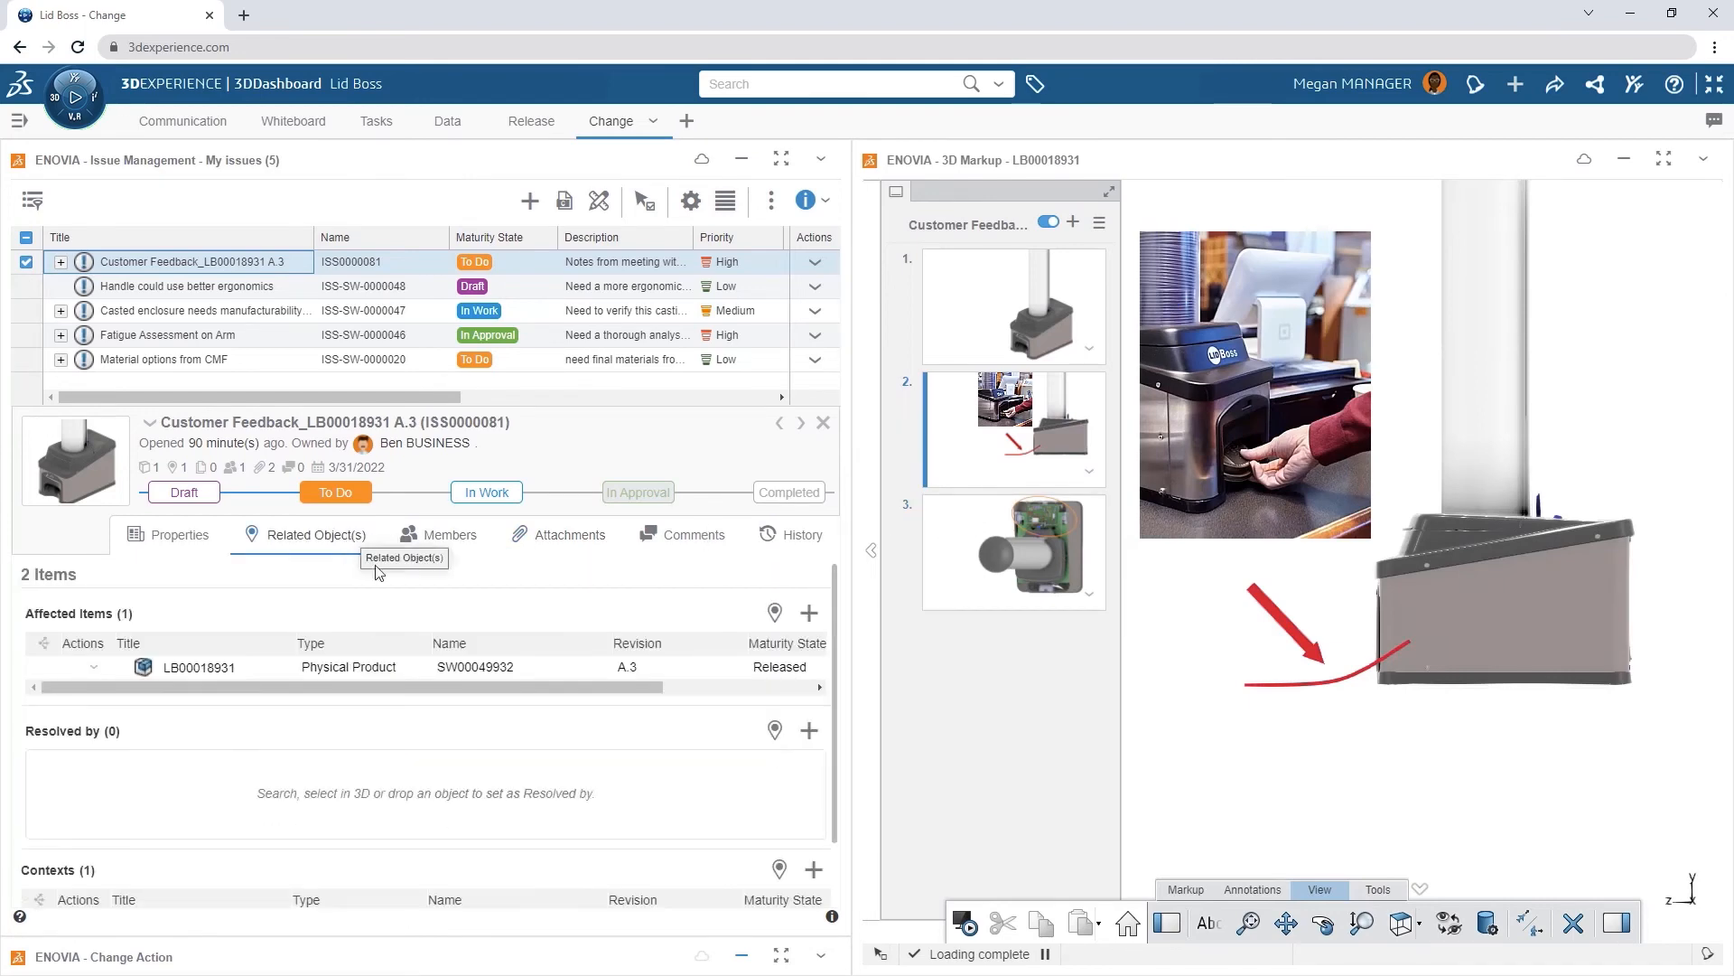
type("@ben")
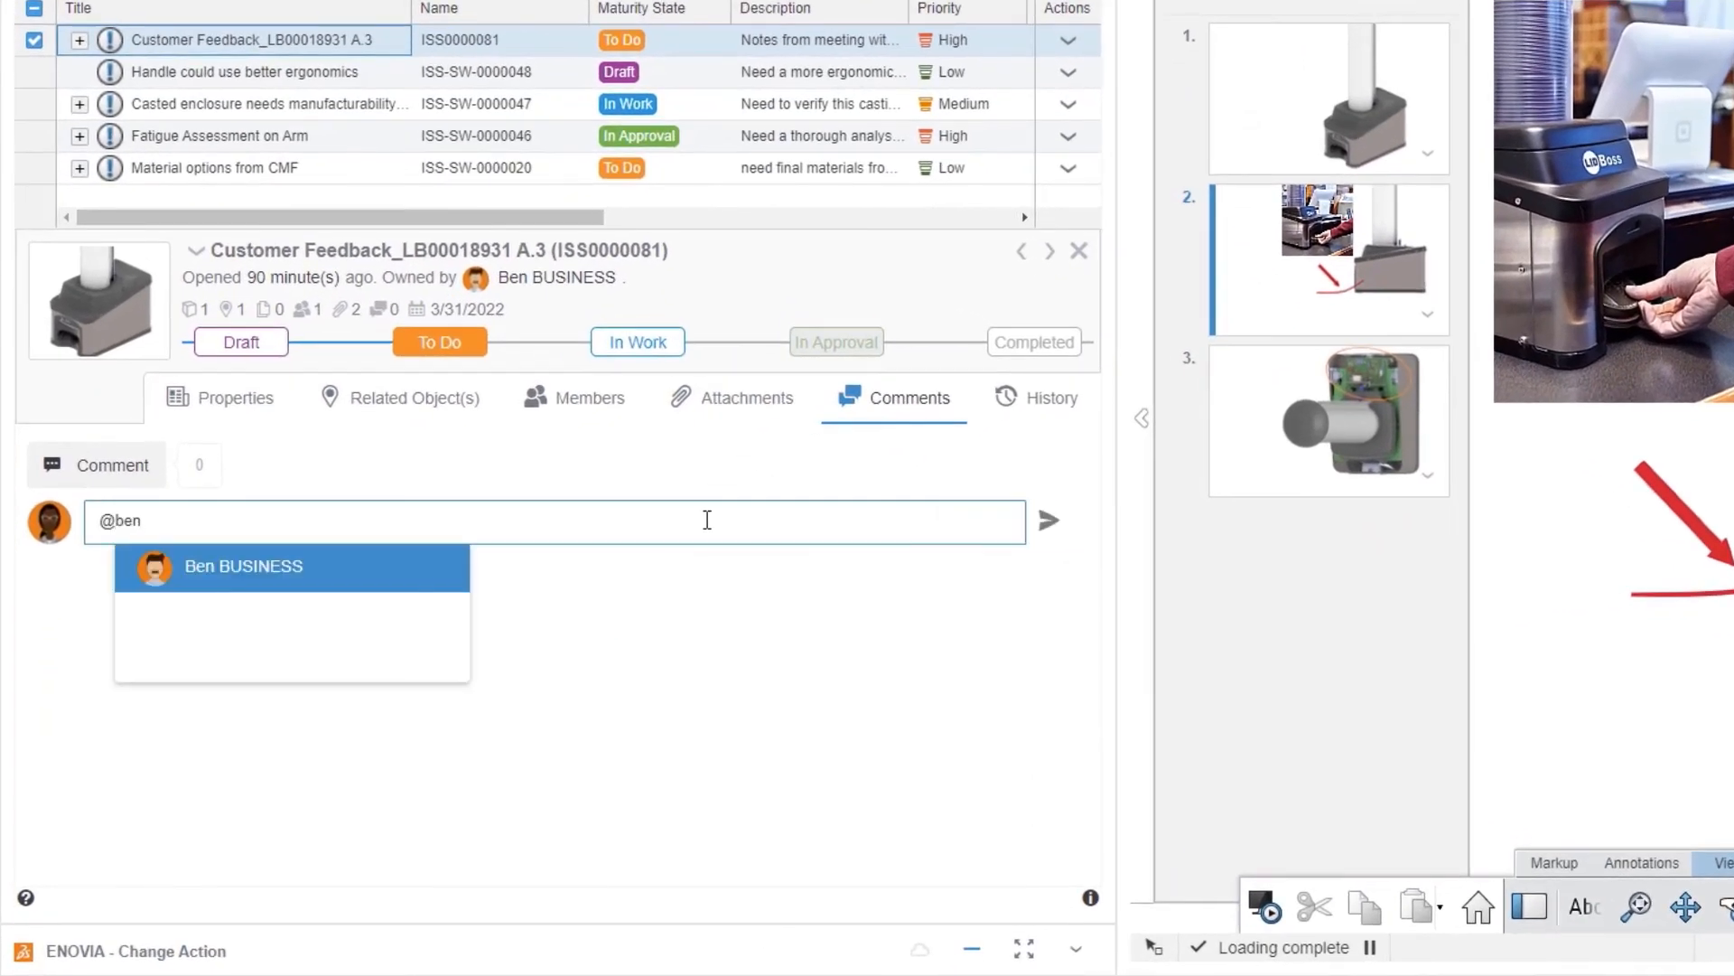